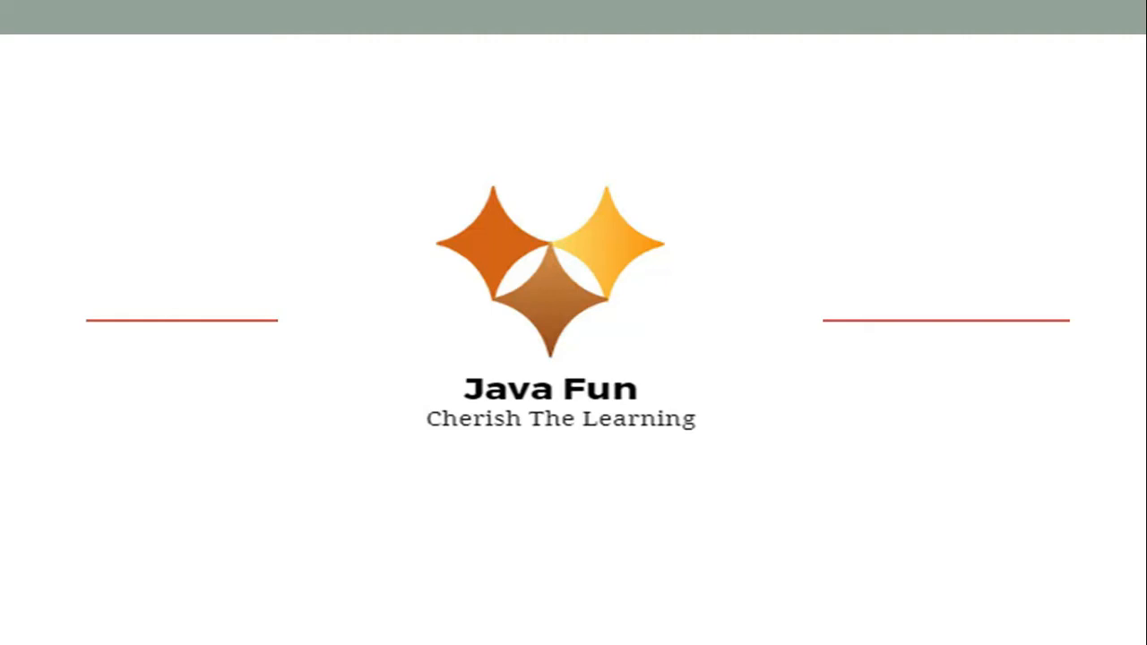
- Advance the Java Fun slideshow past its title slide to the CheckIfNumberIsPrime slide
key("Escape")
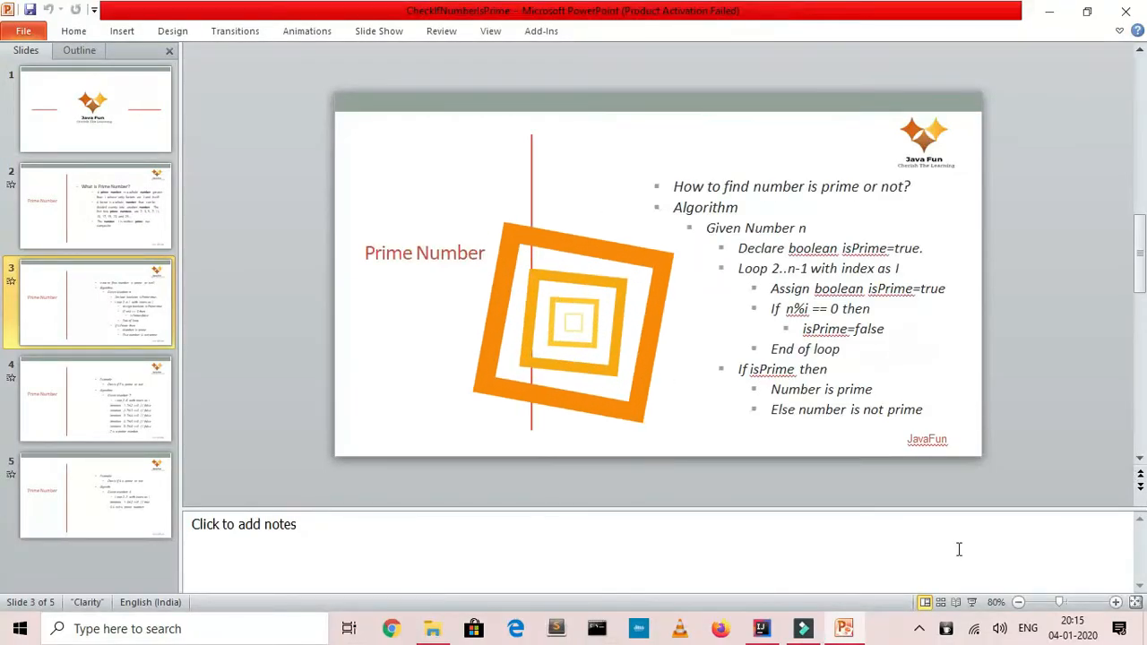
- Add System.out.println("Please input the number for prime check"); in main, correcting the 'priem' typo
left_click(760, 627)
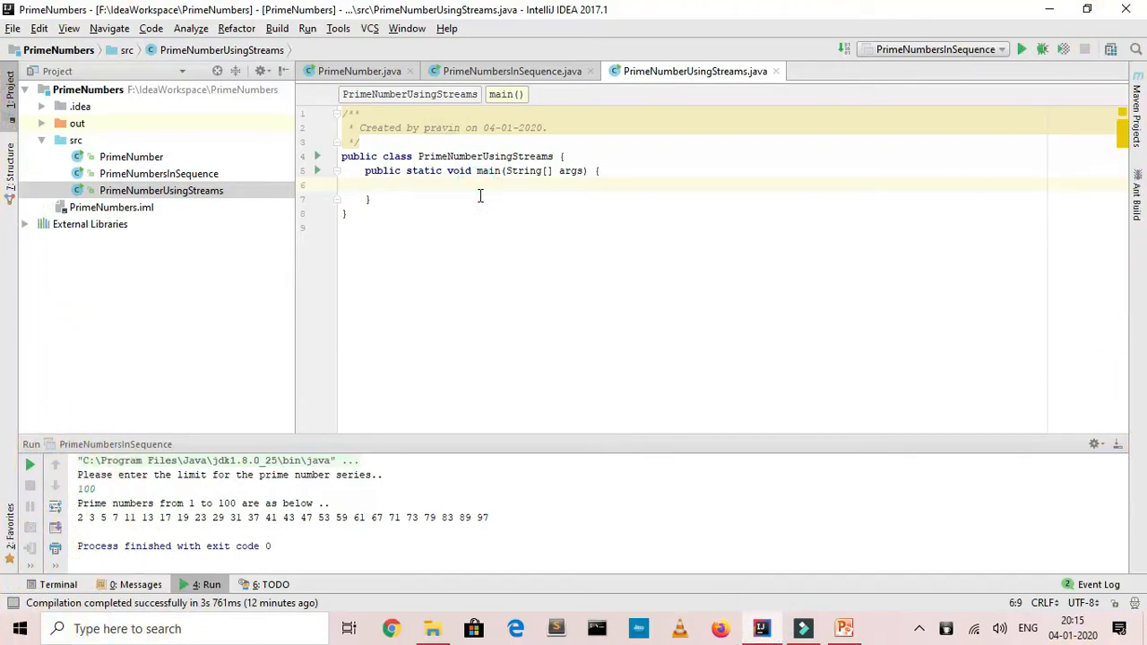
type("System.out.println();")
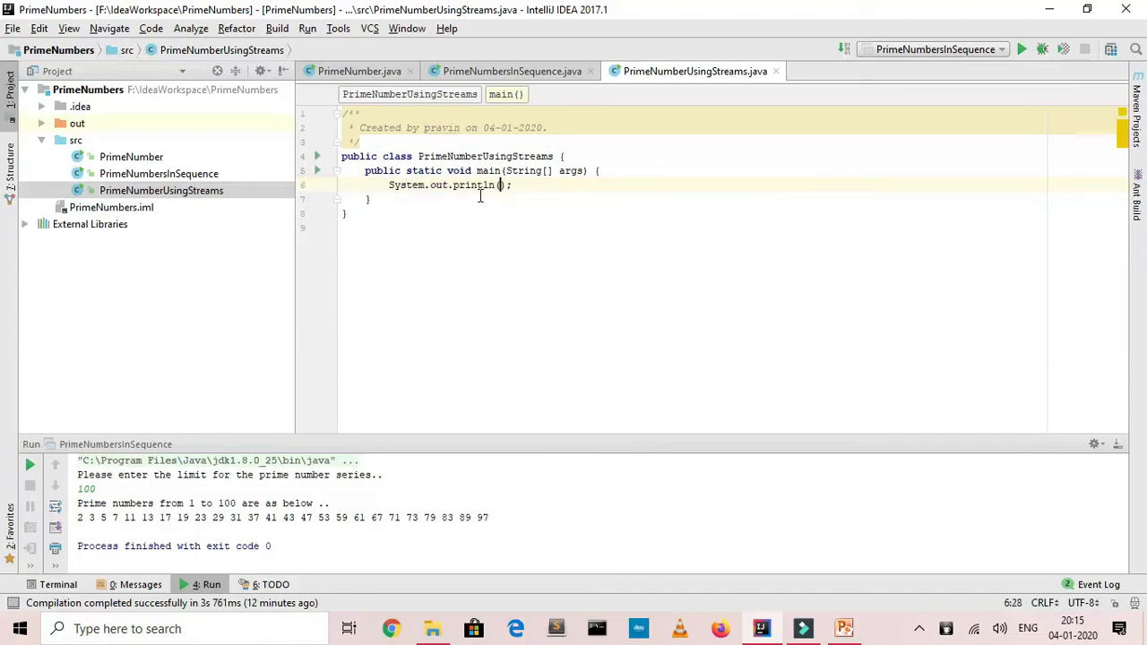
type("\"\"")
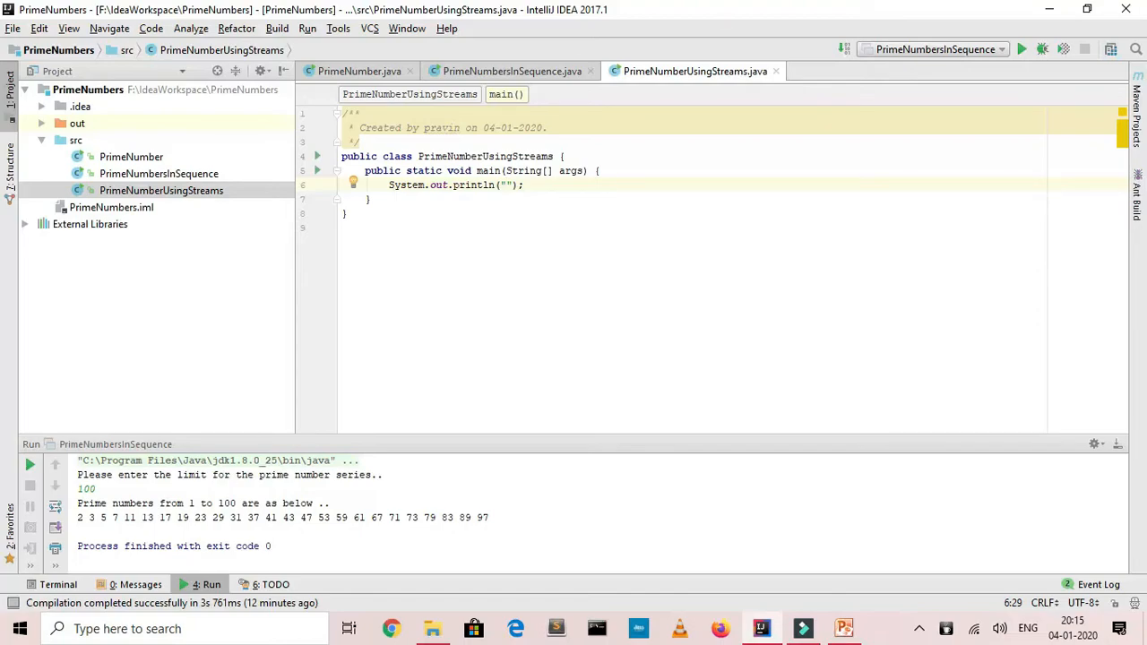
type("Pr")
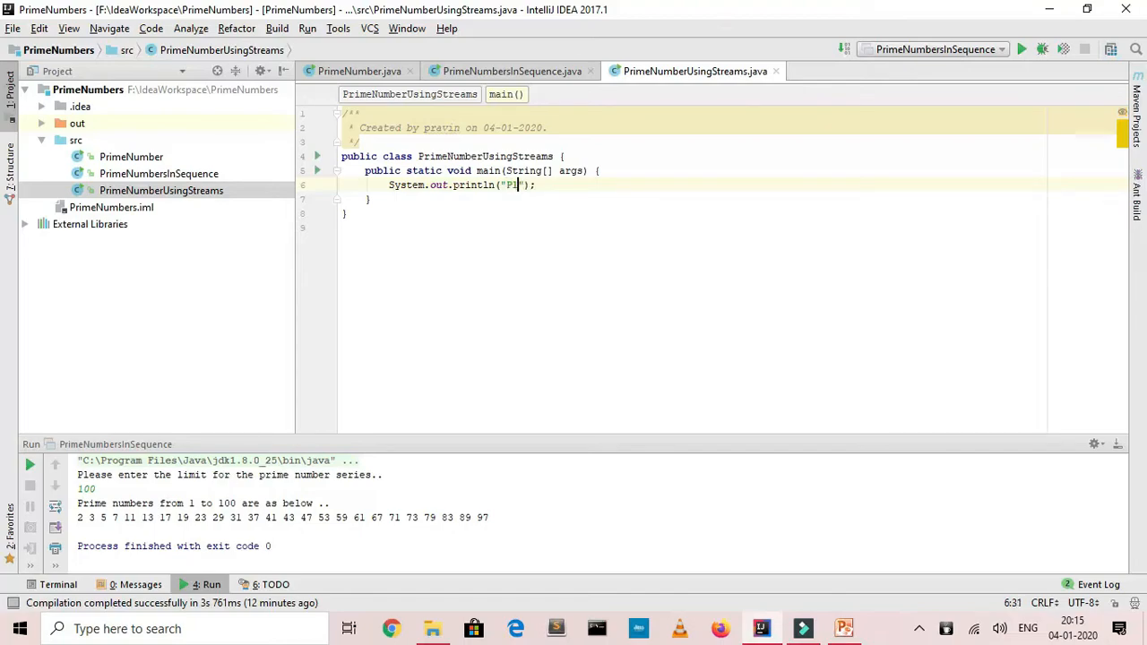
type("lease input")
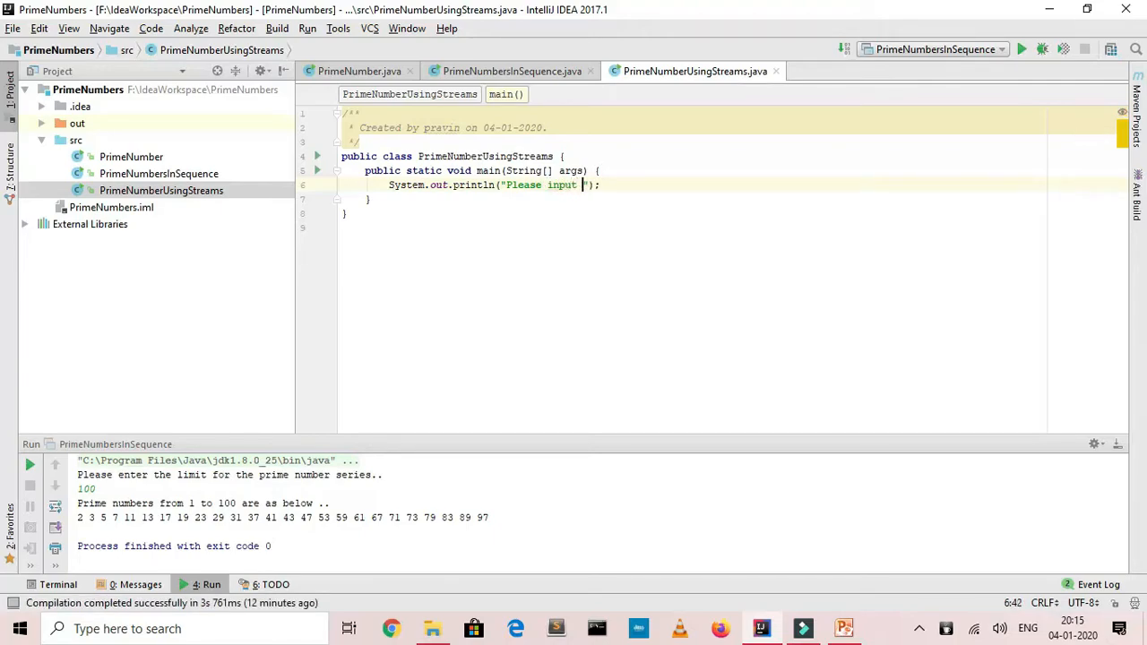
type("the number for prim")
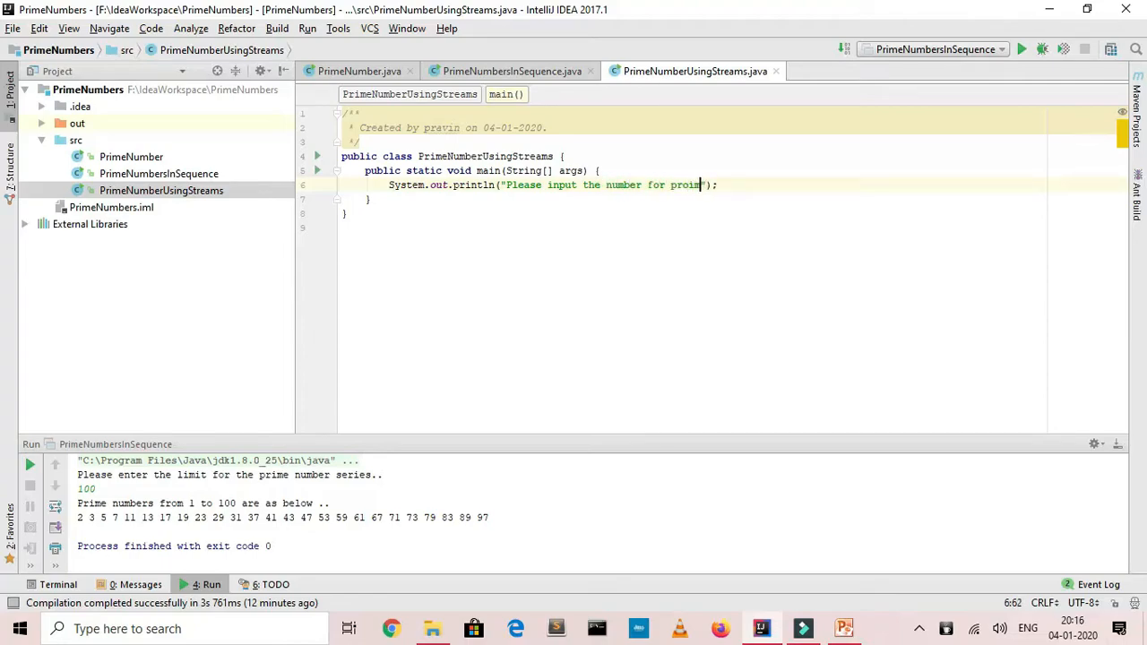
type("em check")
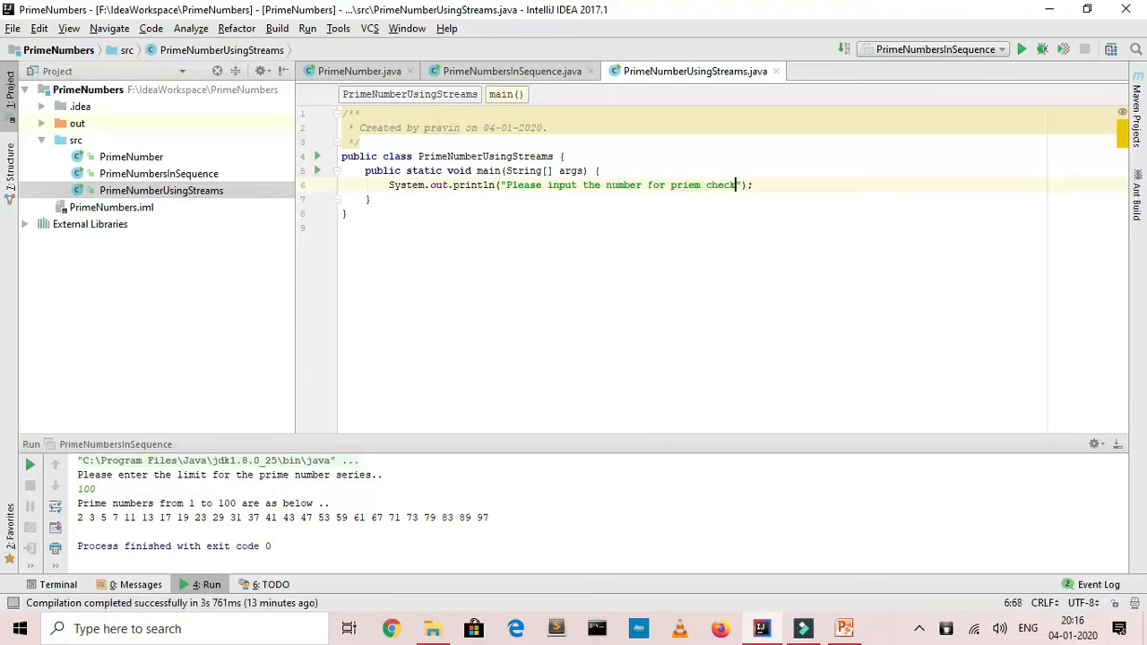
left_click(688, 184)
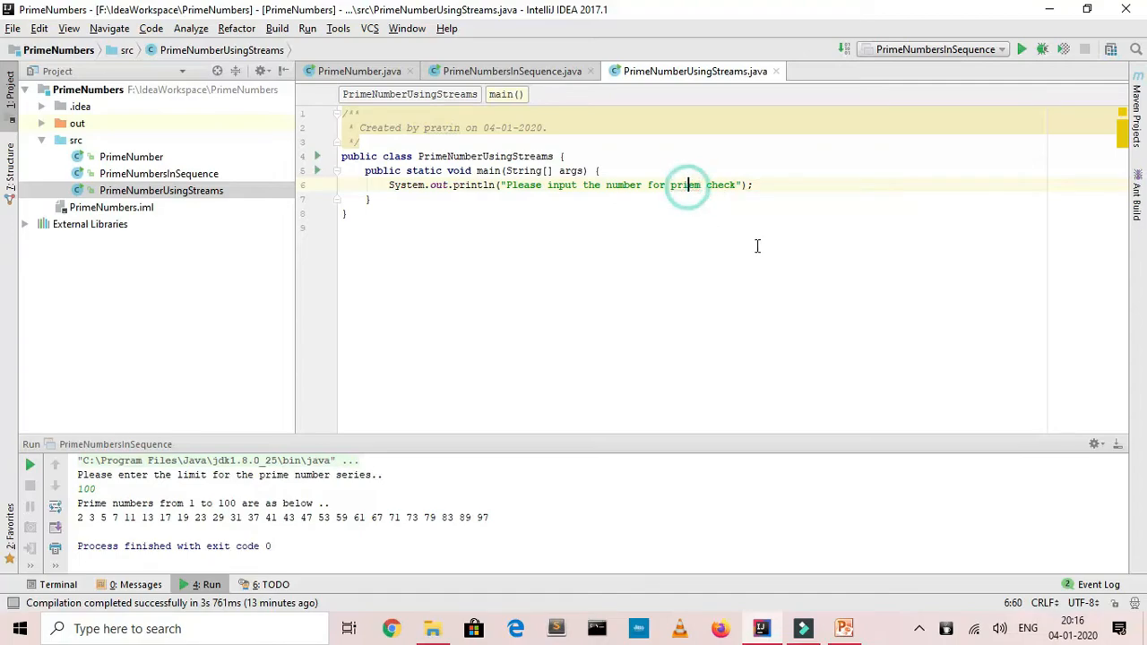
left_click(806, 184)
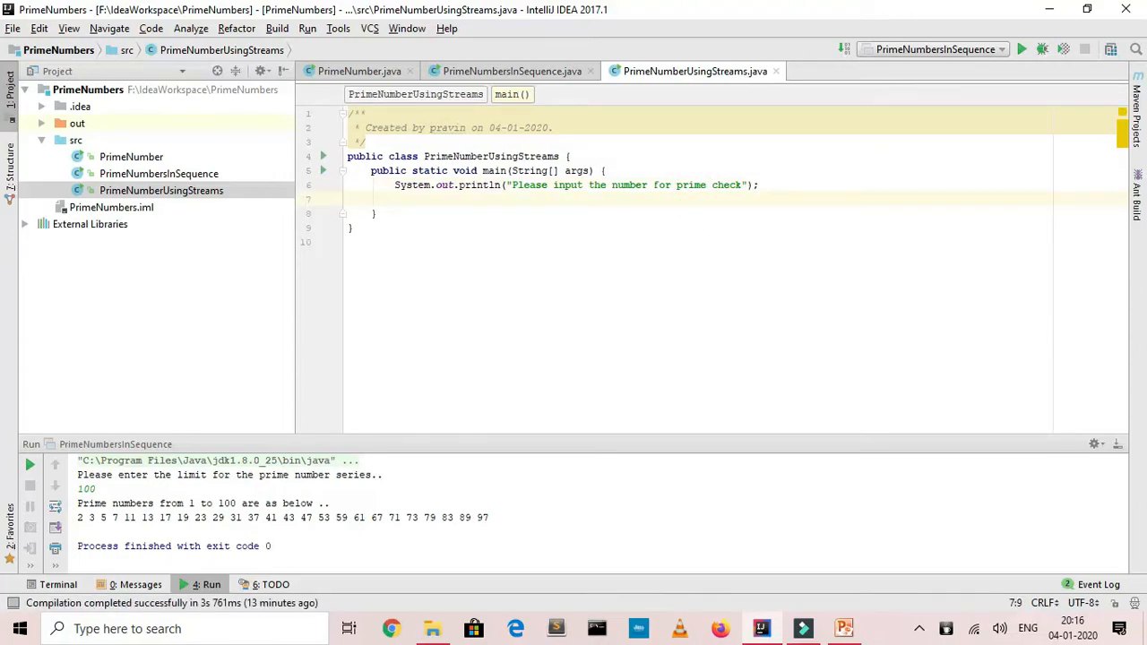
- Declare Scanner scanner = new Scanner(System.in); with the Scanner import accepted
type("Scanner scanner")
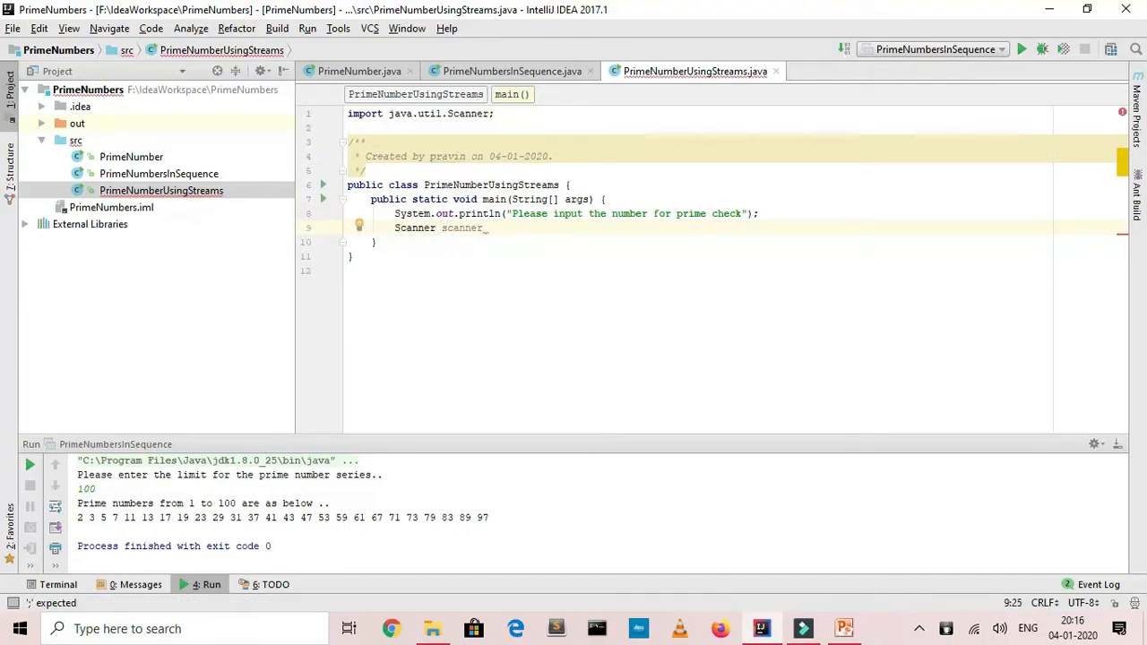
type("= new sc")
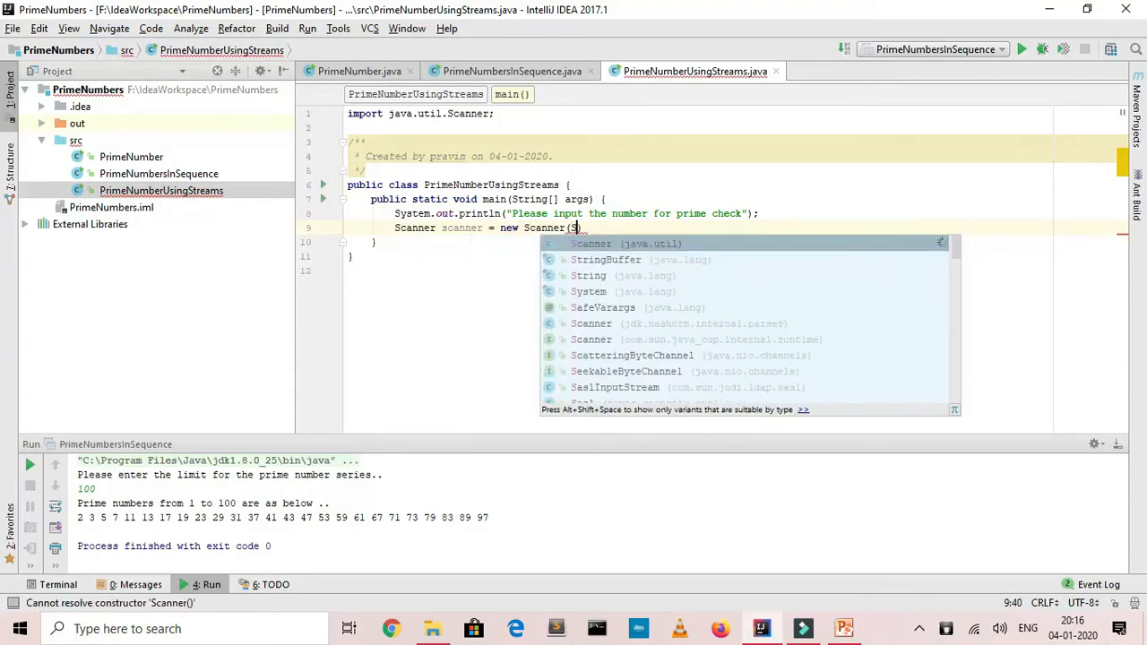
type("System")
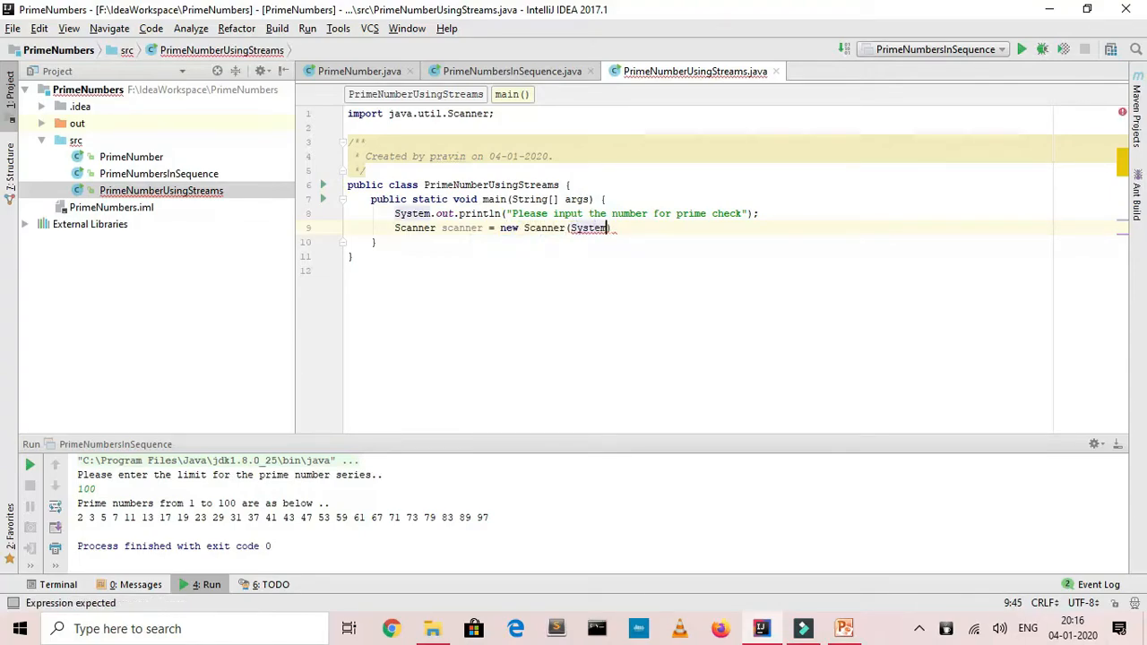
type(".in)")
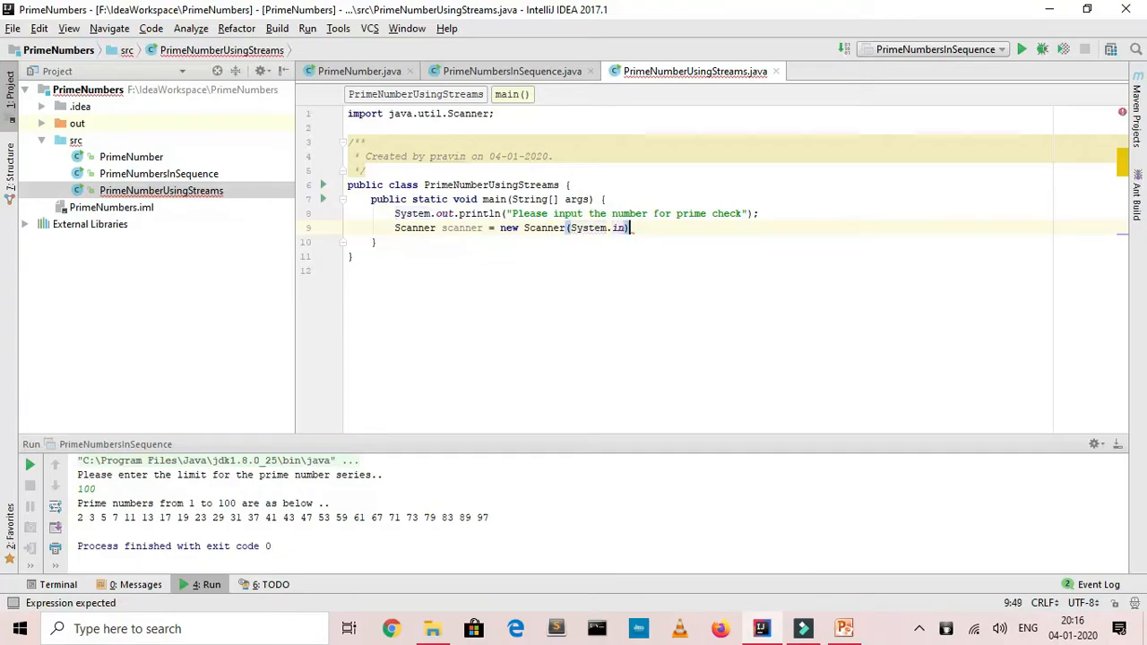
key("Return")
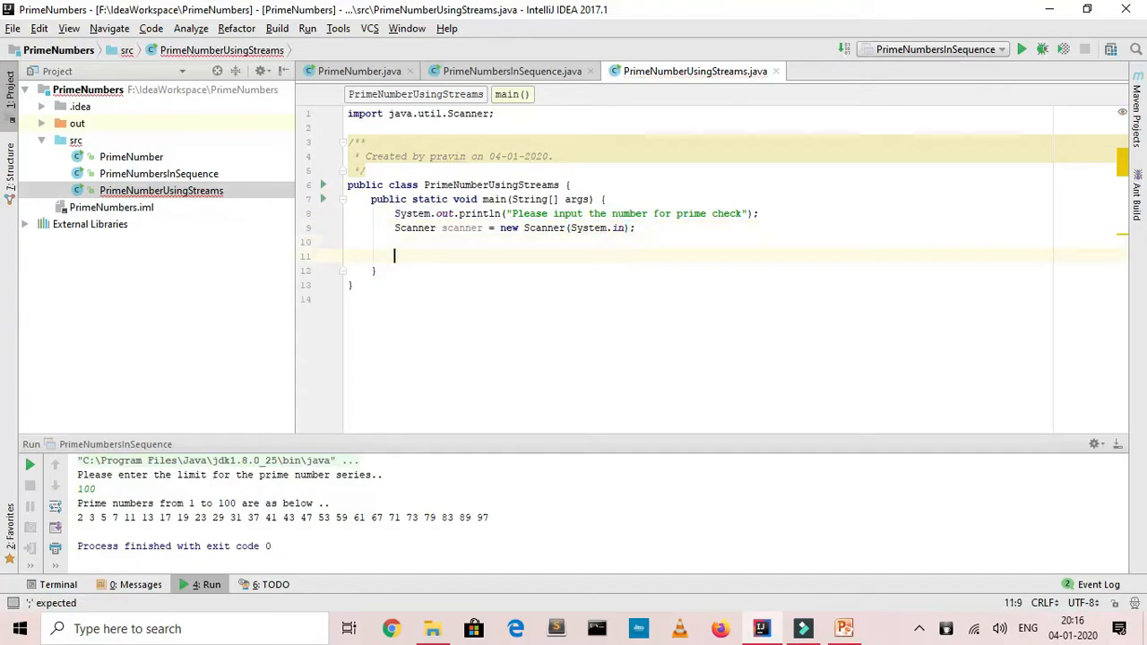
- Read the input into int number = scanner.nextInt();
type("int")
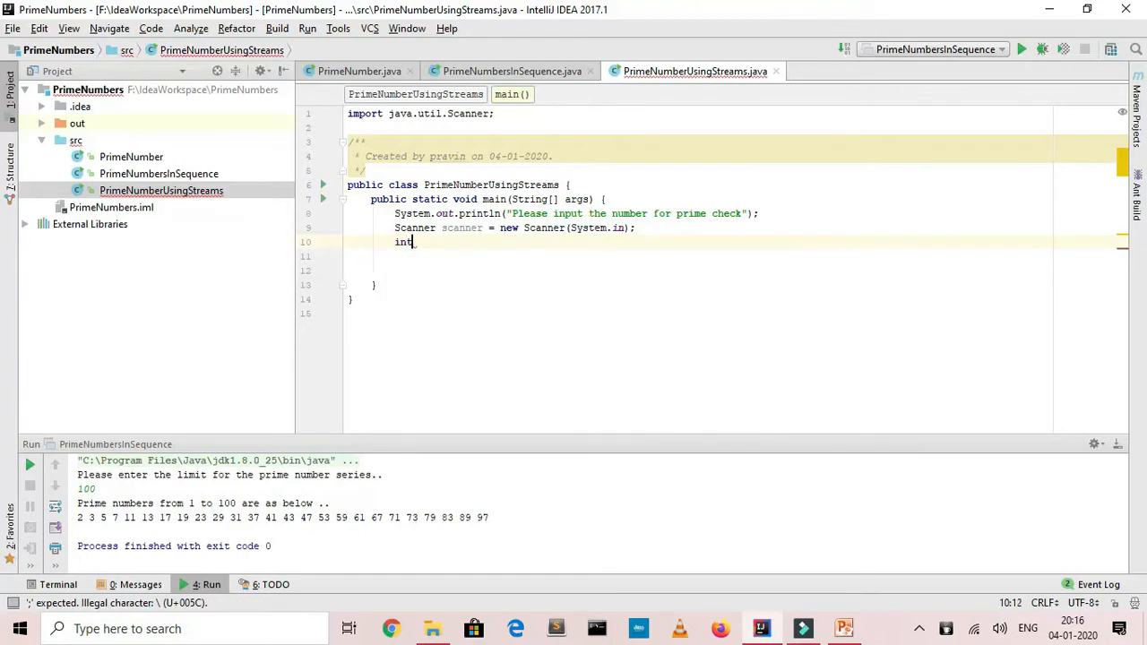
type("numb")
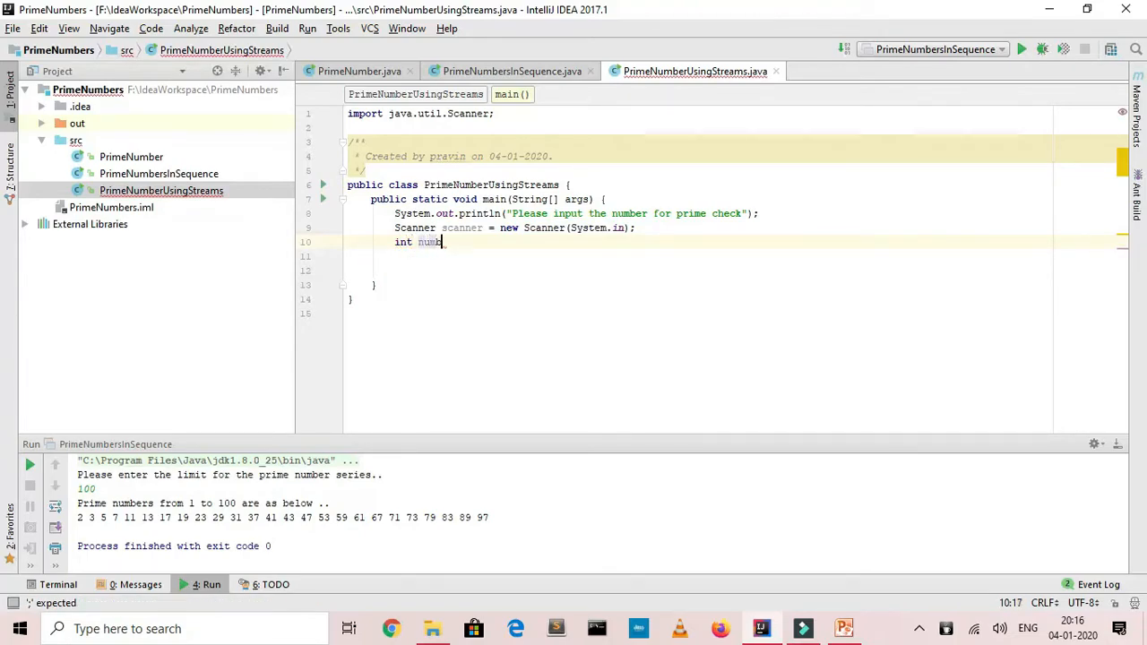
type("er.")
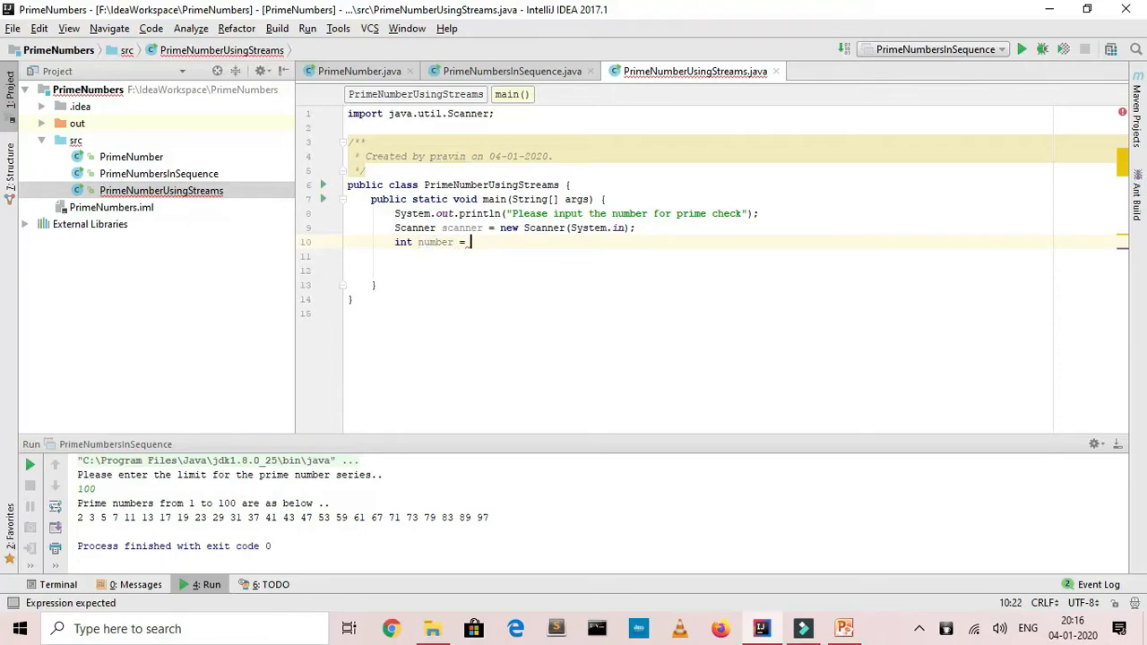
type("scanner")
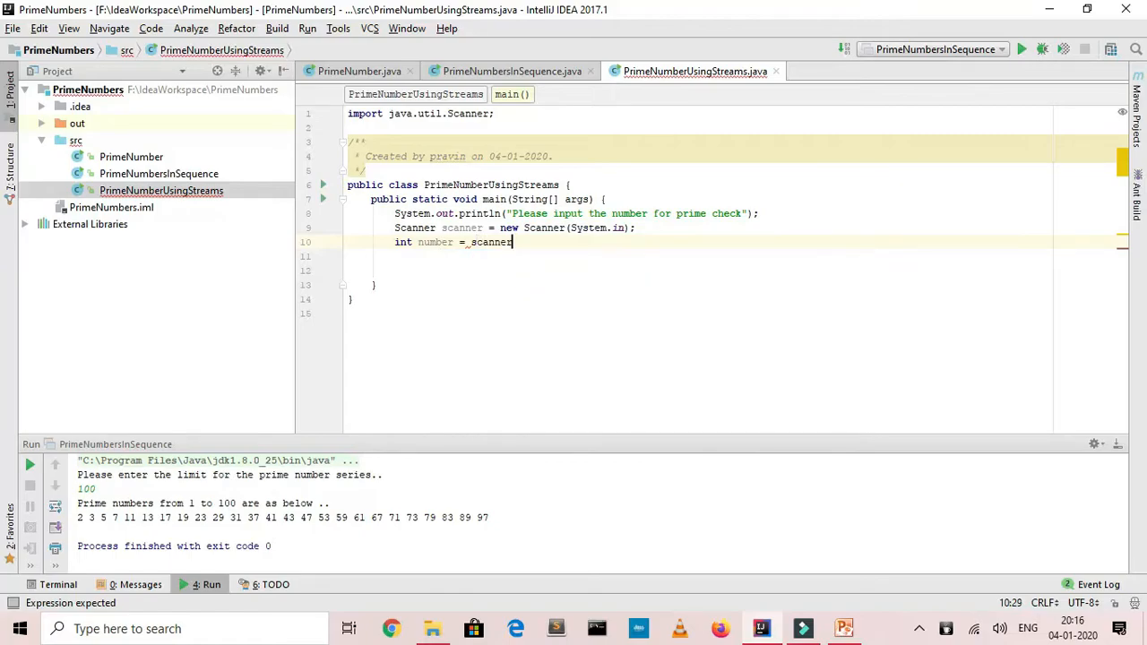
type(".nextInt();")
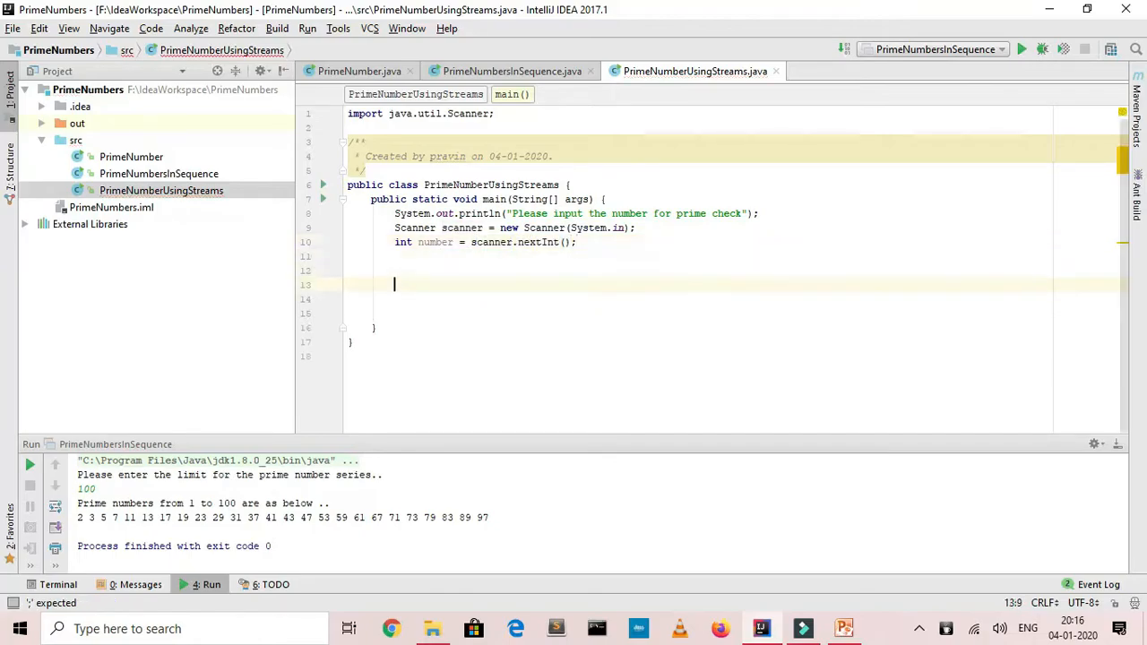
- Write the loop header for (int i=2;i<number;i++){ after reading the number, fixing the mistyped bound
type("for (int")
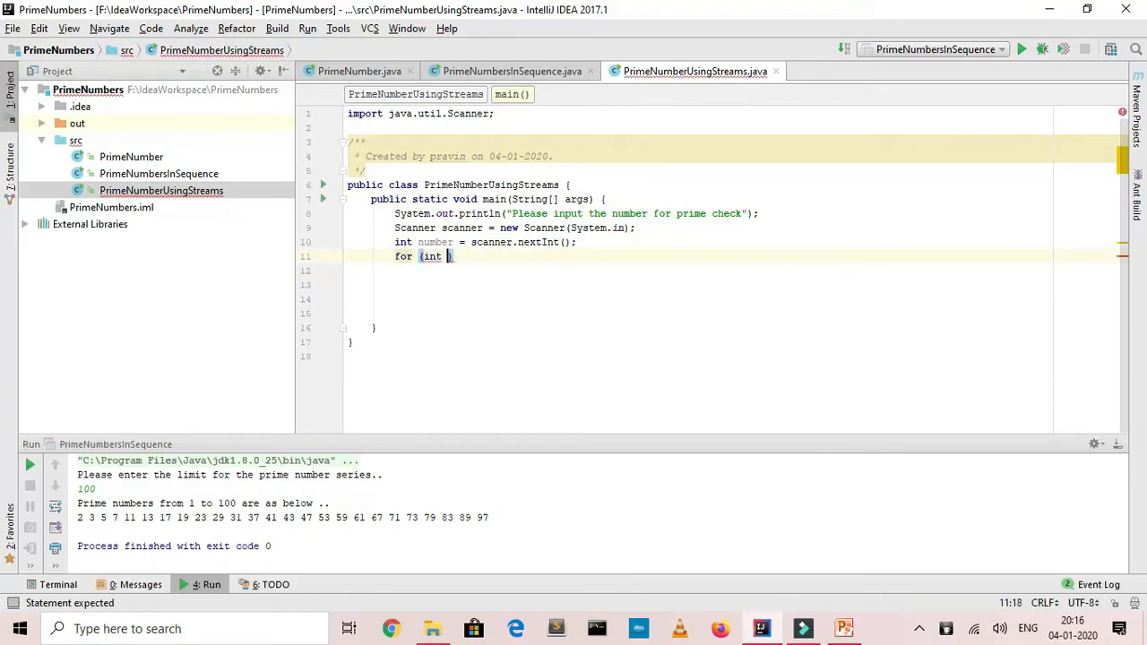
type("2")
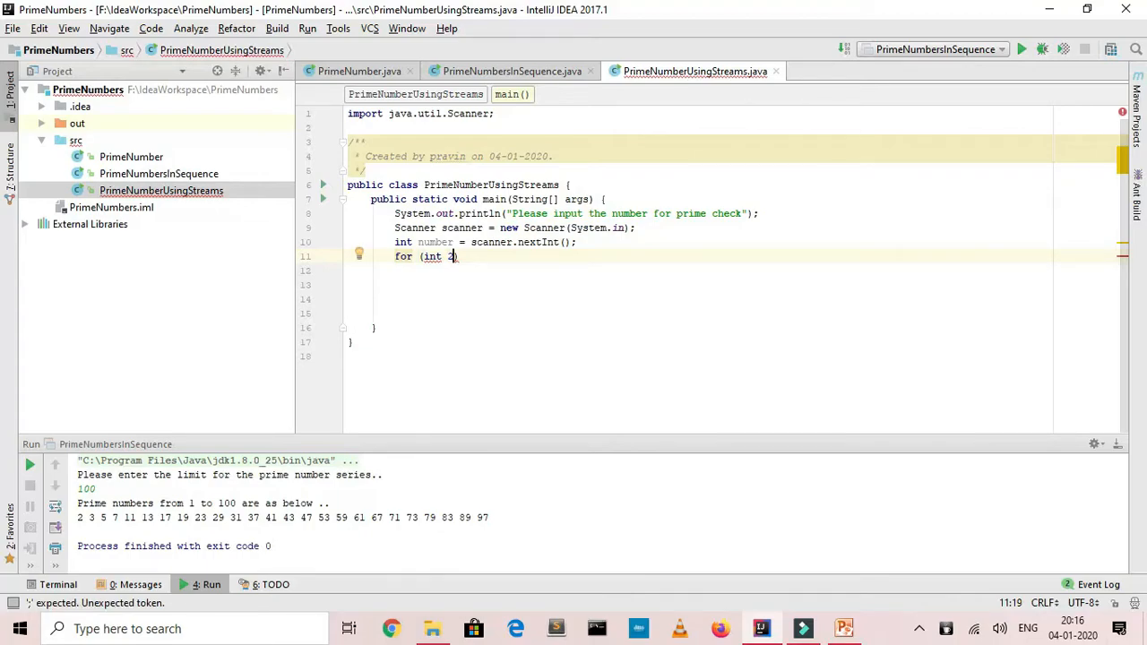
type(";i<")
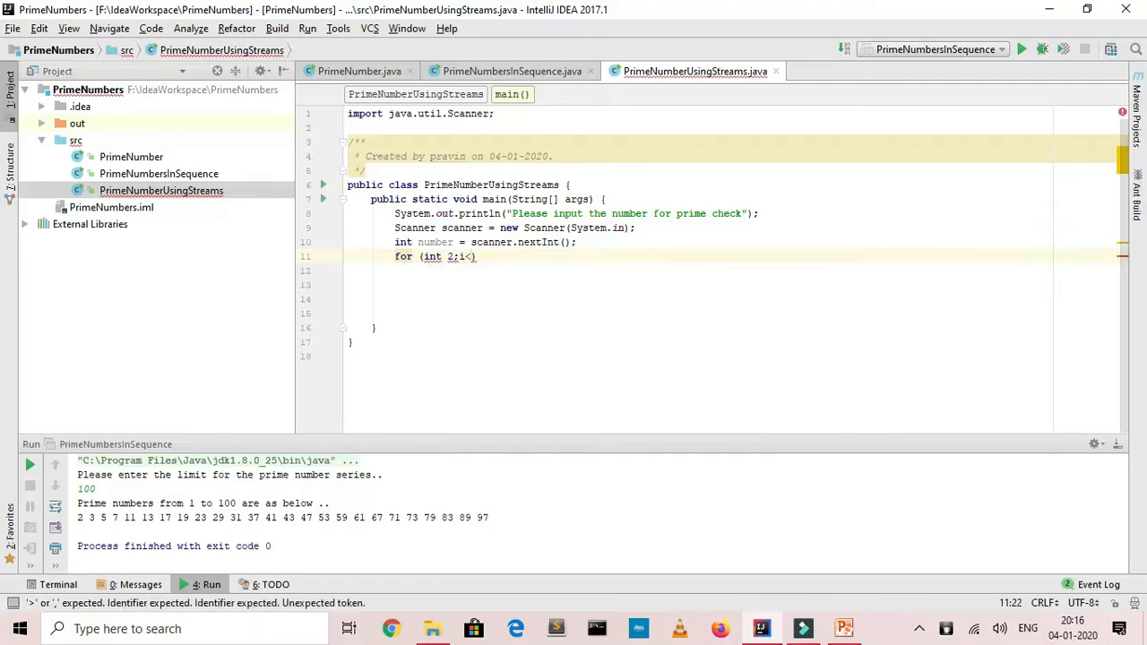
type("Number")
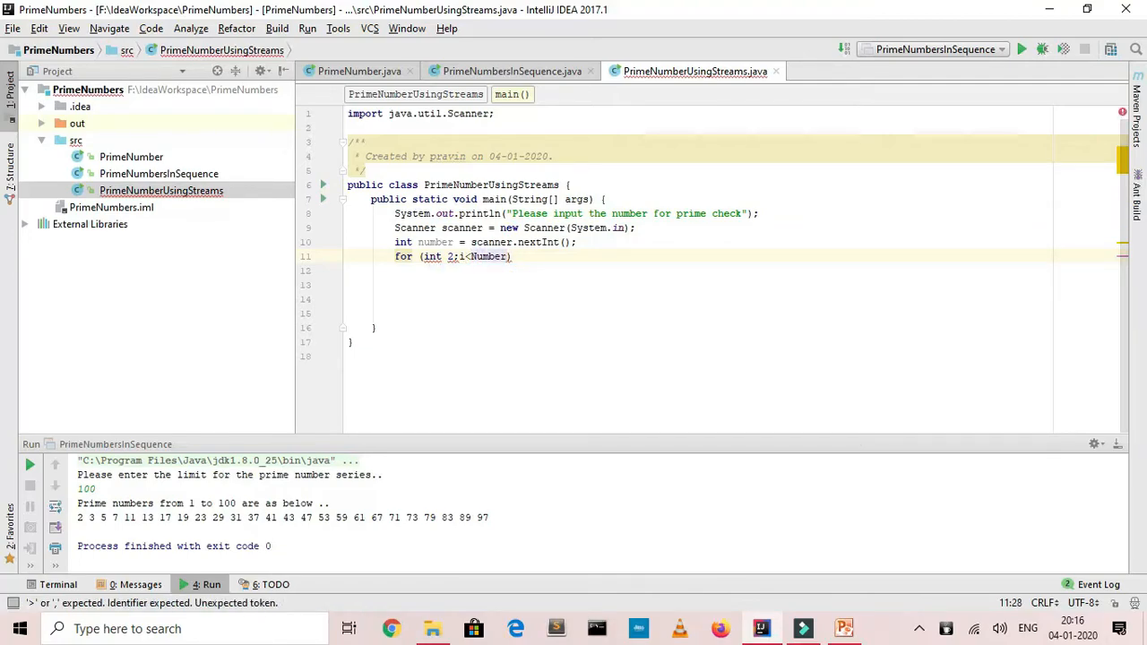
type("-1")
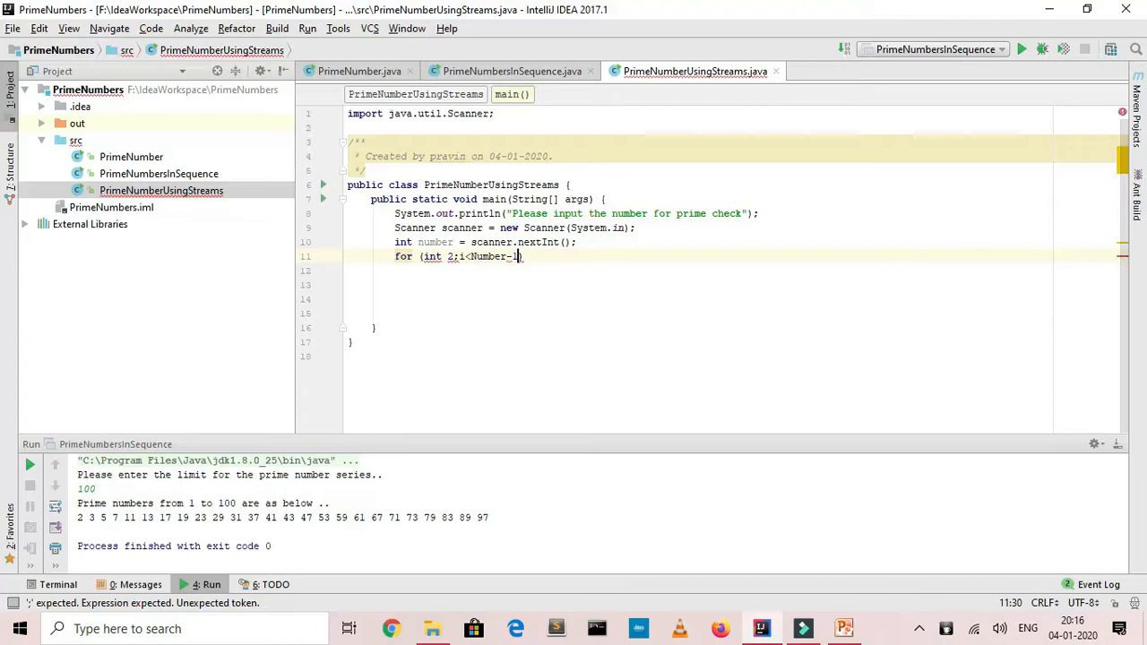
key("BackSpace")
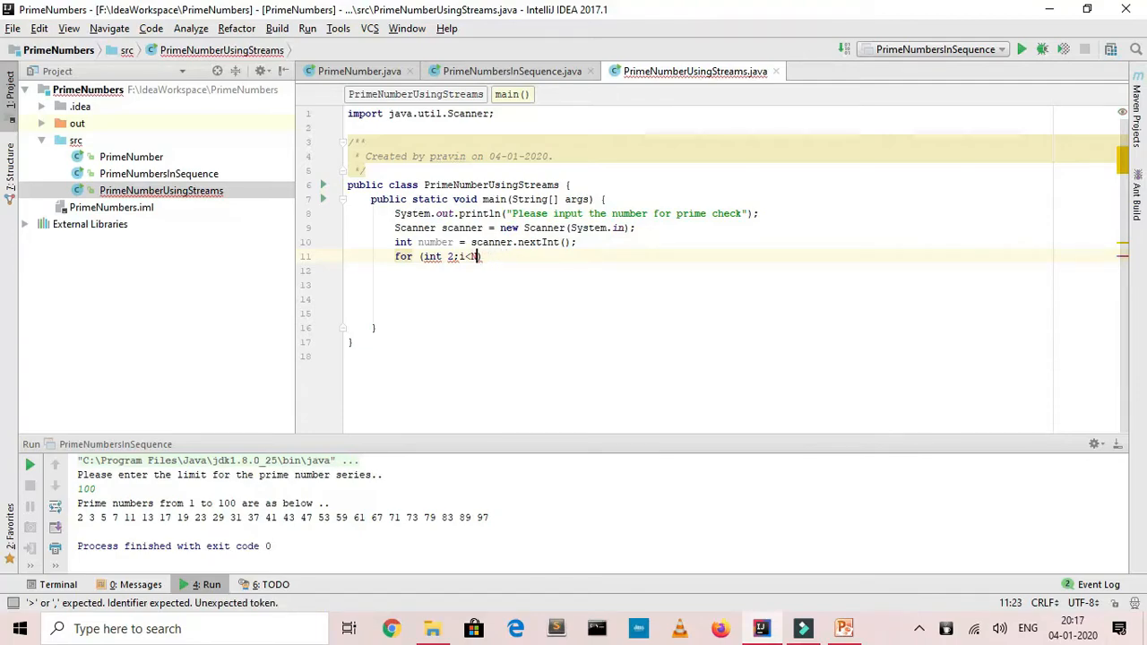
type("i")
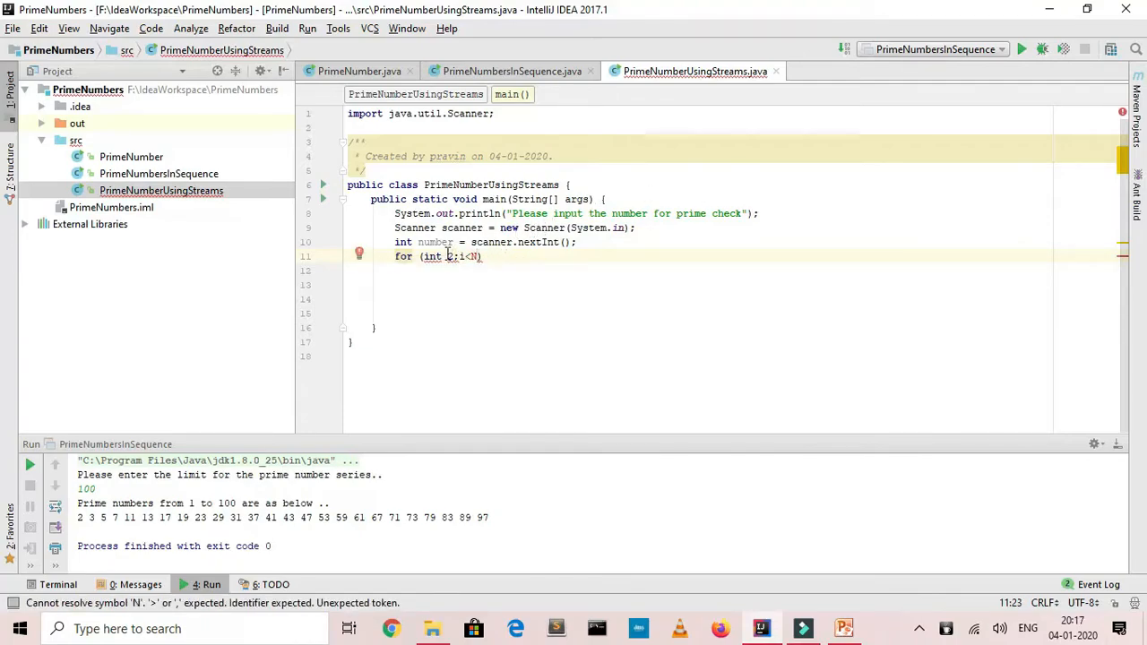
type("0")
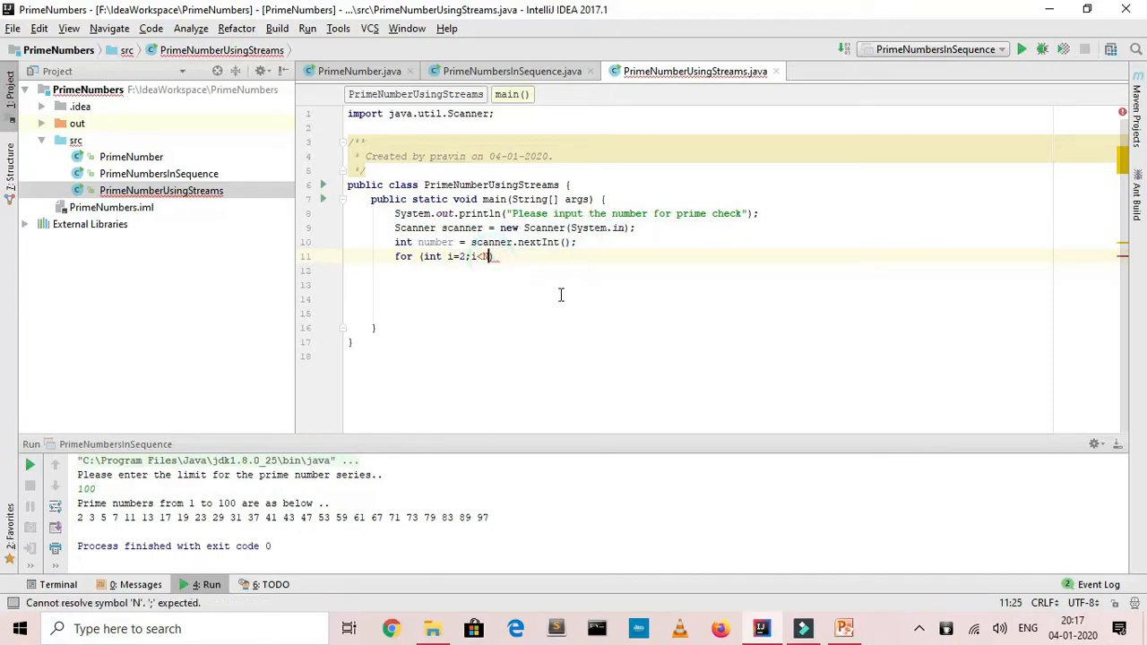
type("number;")
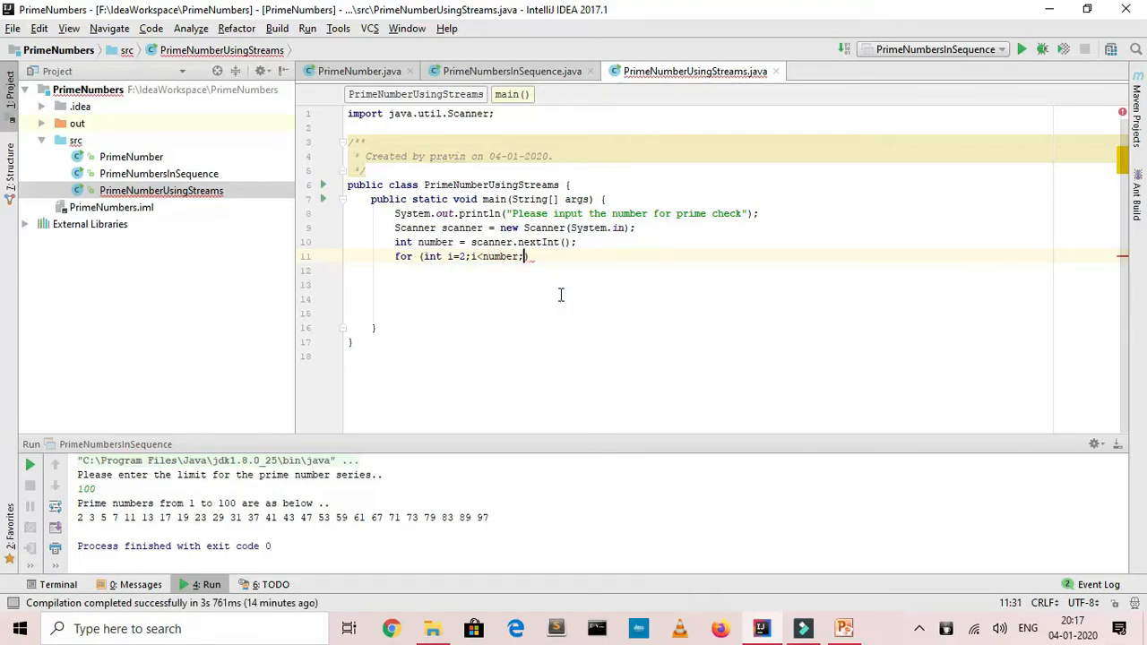
type("i++")
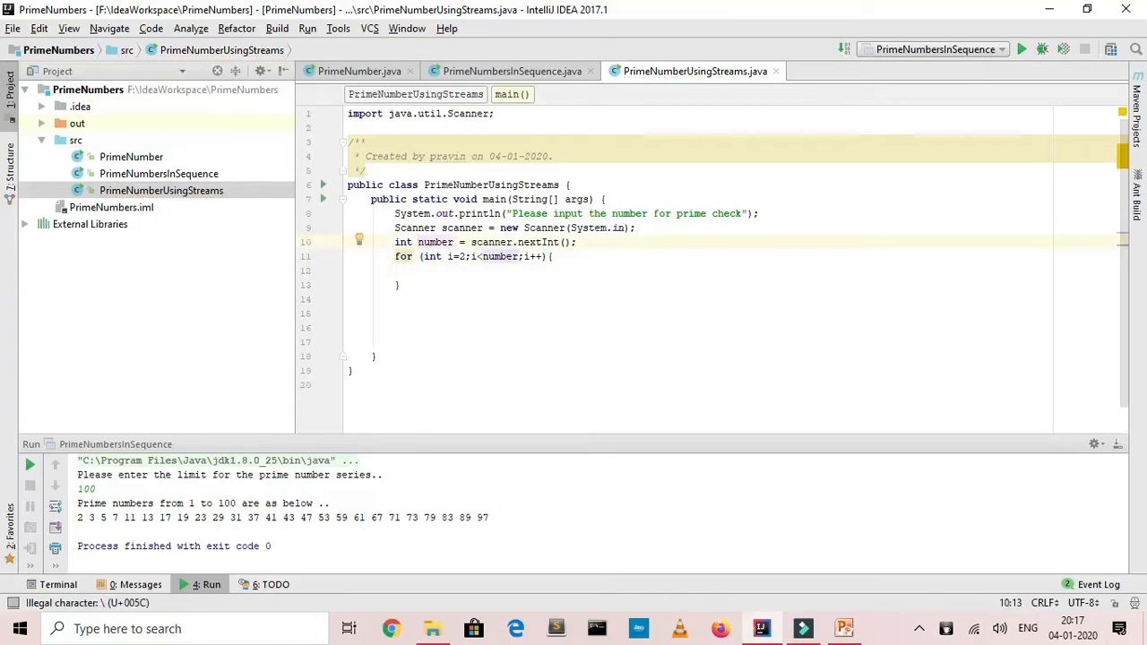
- Inside the for loop, add the divisibility check if(number%i==0){ with an empty body
type("Bo")
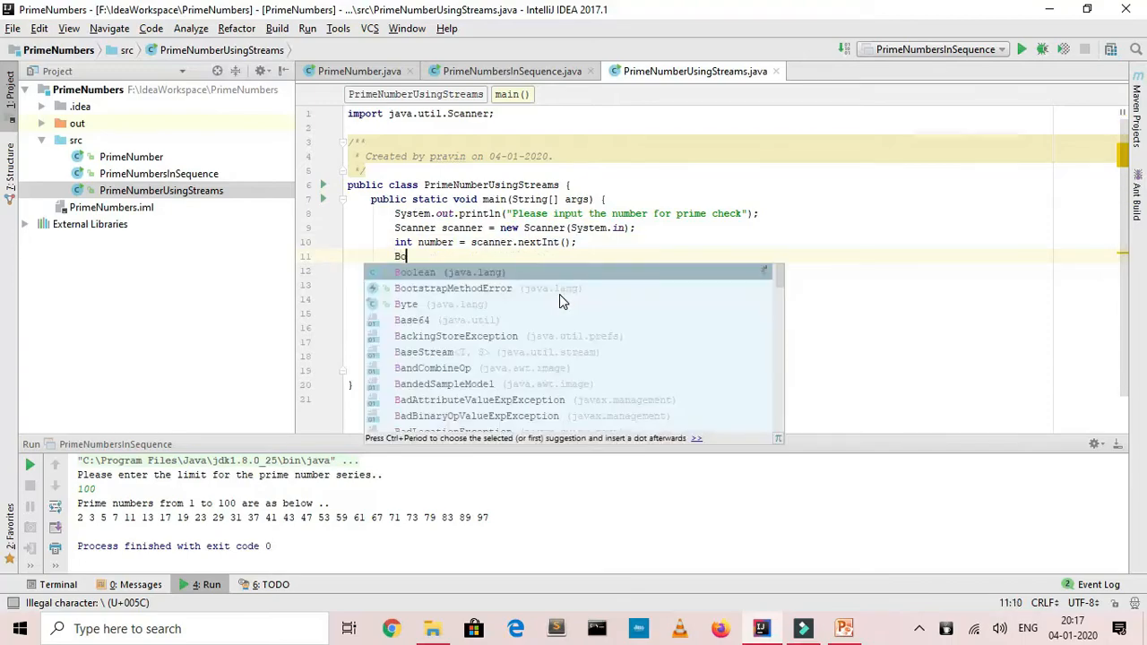
type("for (int i=2;i<number;i++){")
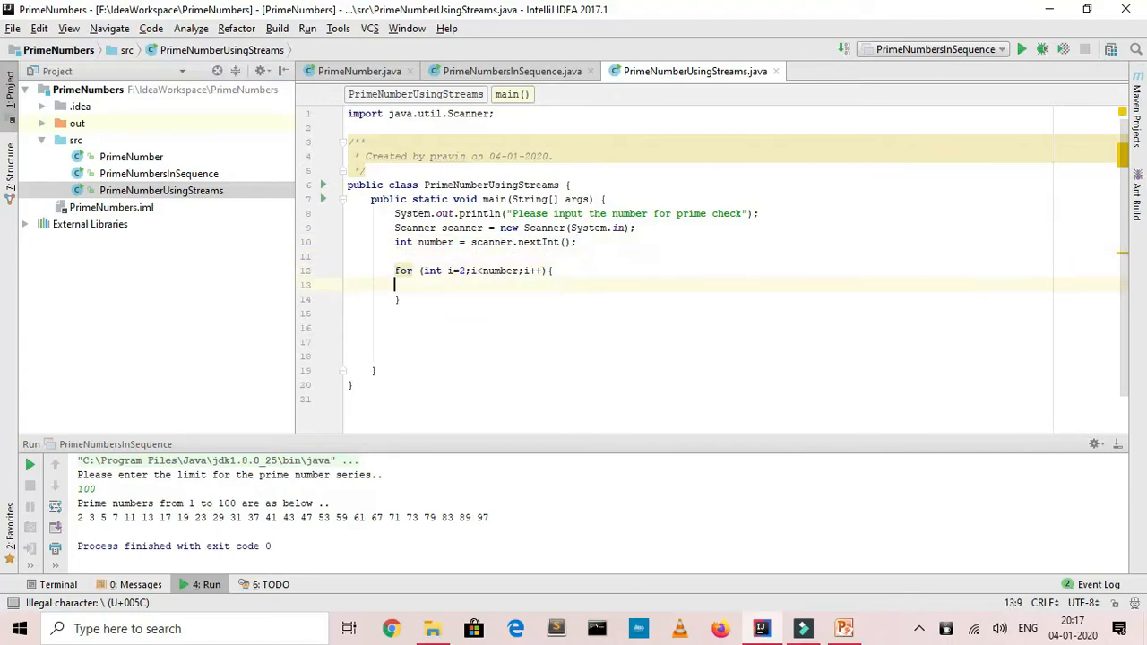
type("if")
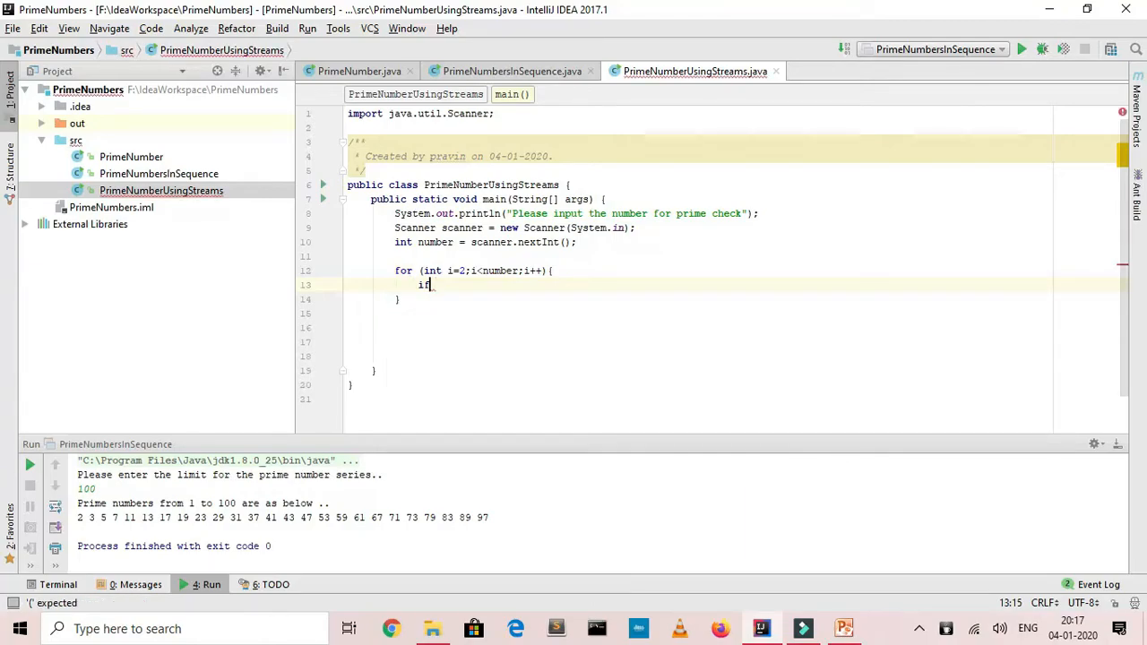
type("(")
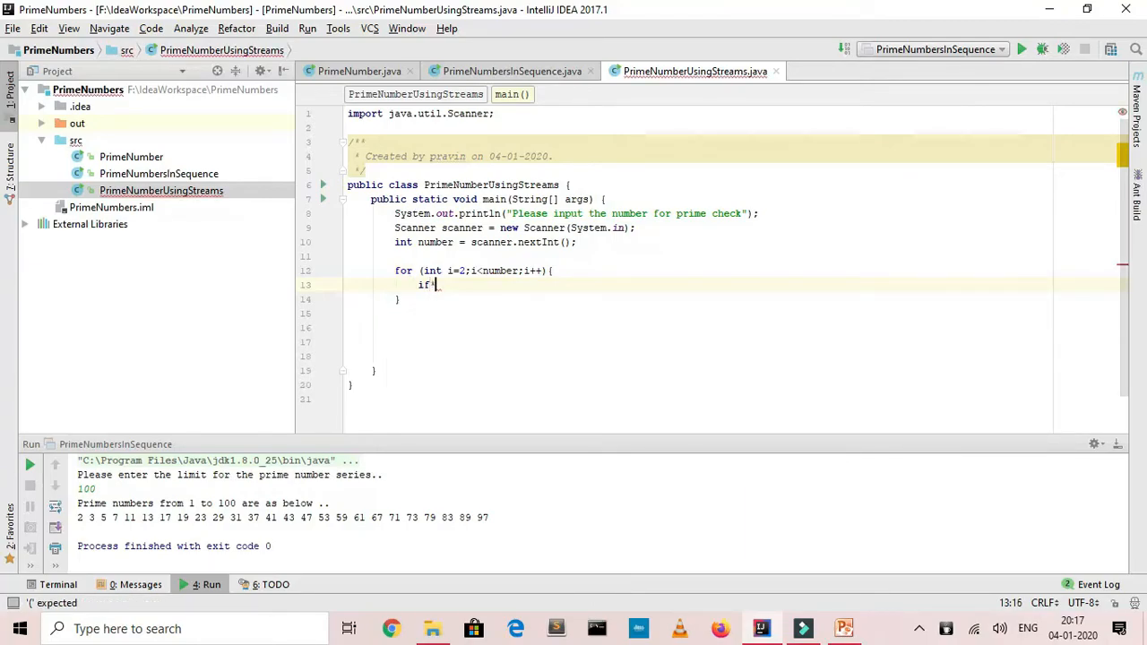
key("Backspace")
type("()")
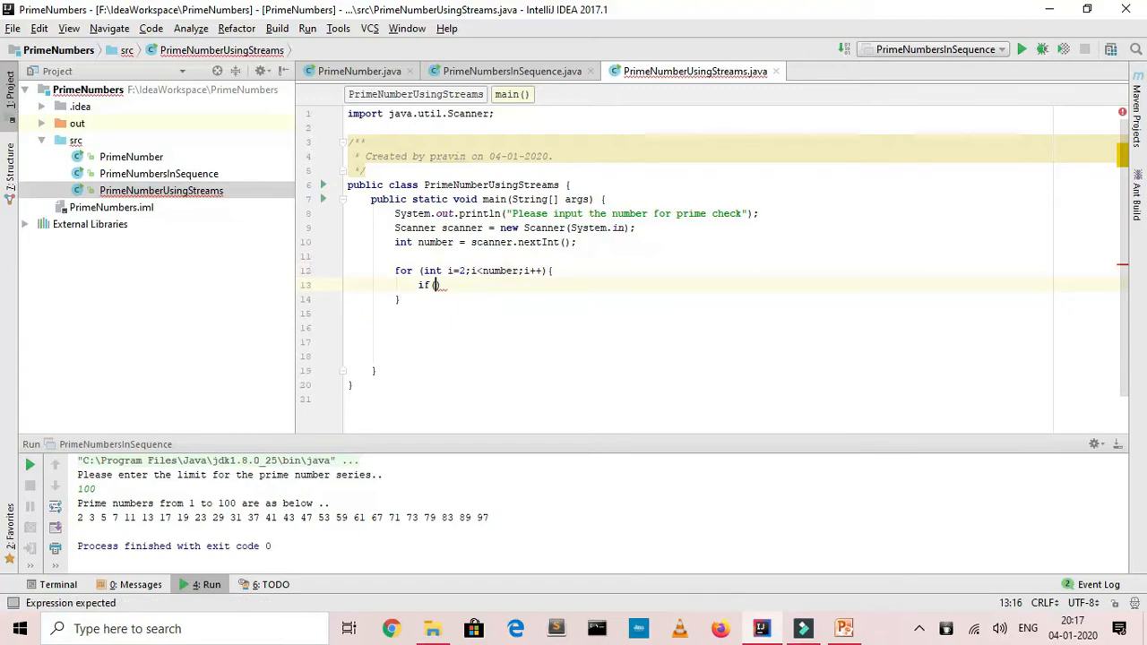
mouse_move(559, 296)
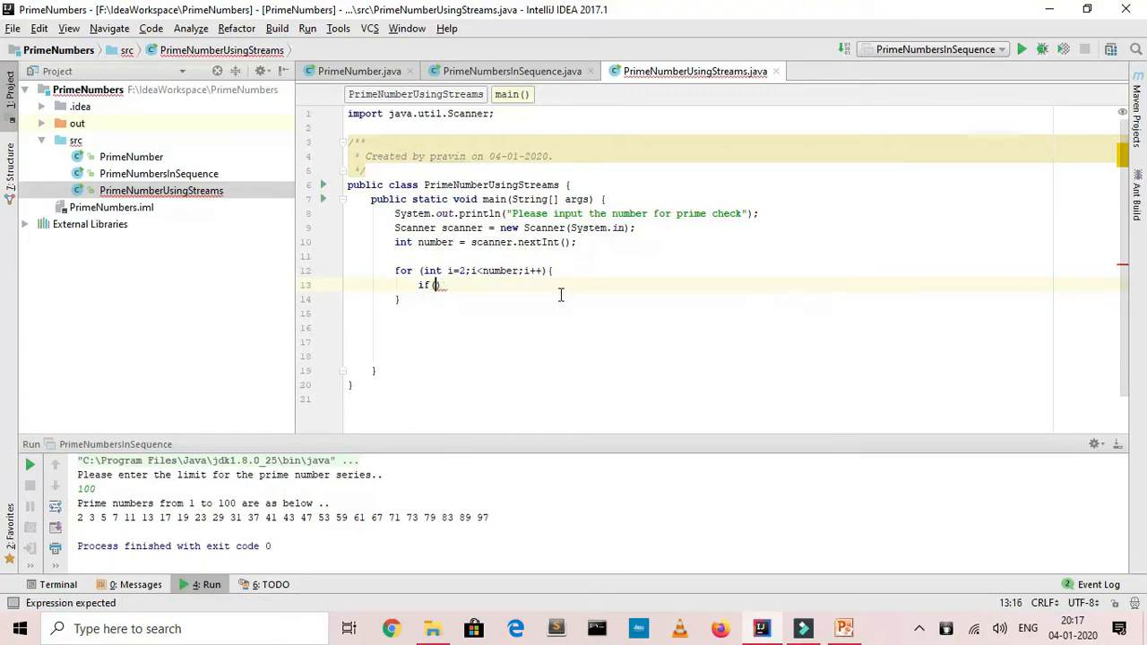
type("number")
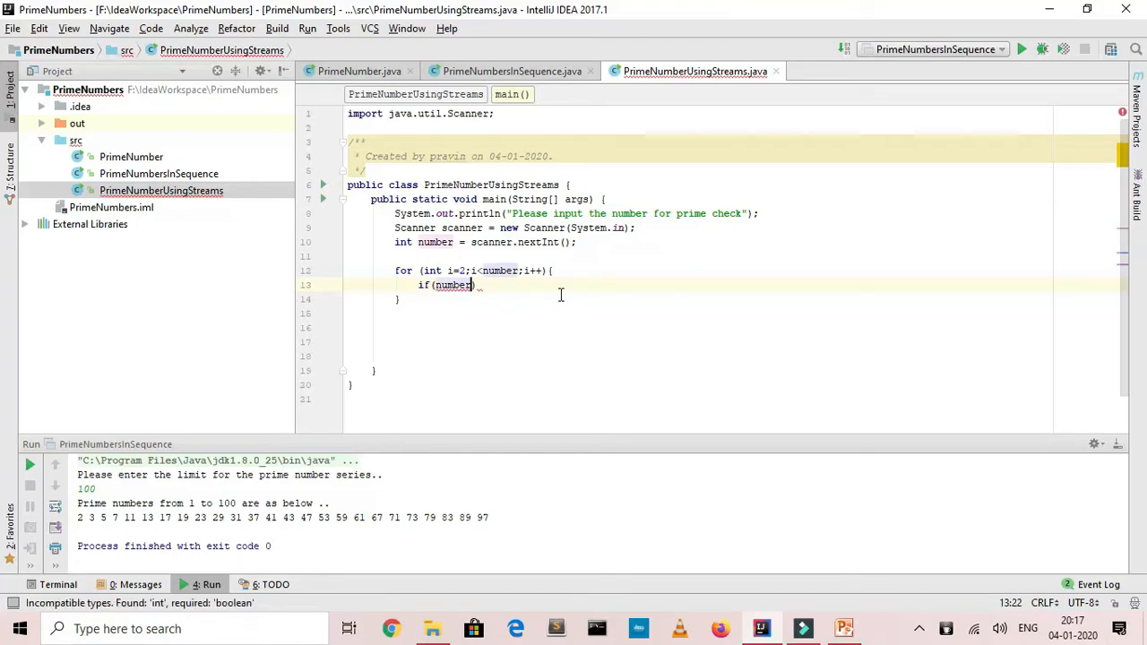
type("%i")
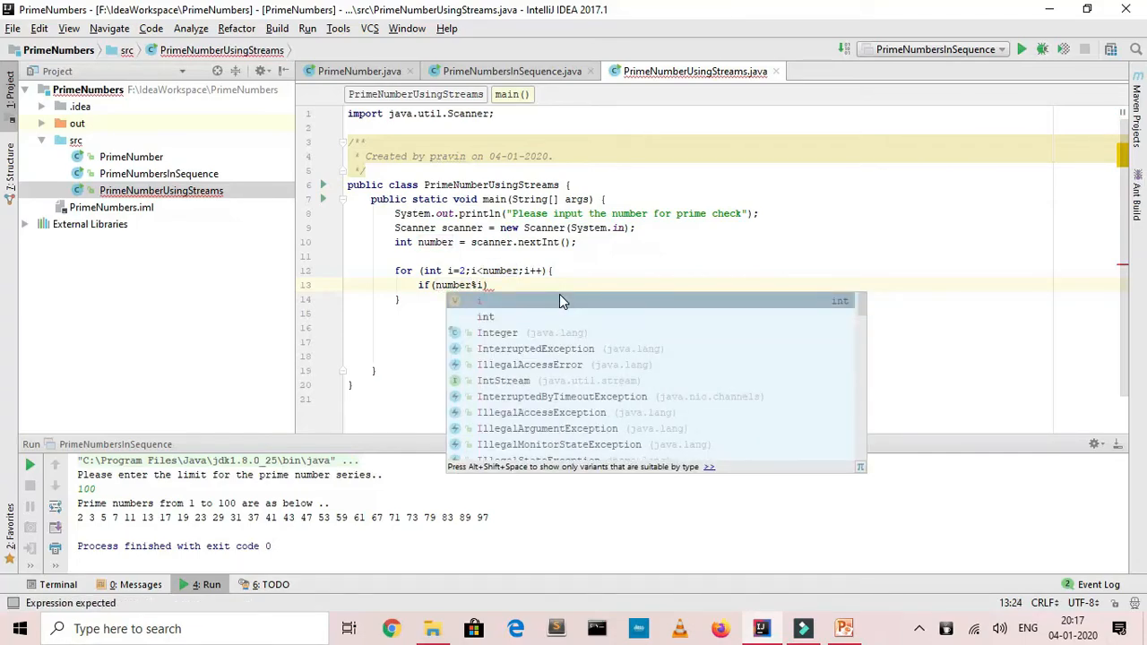
type("==0)")
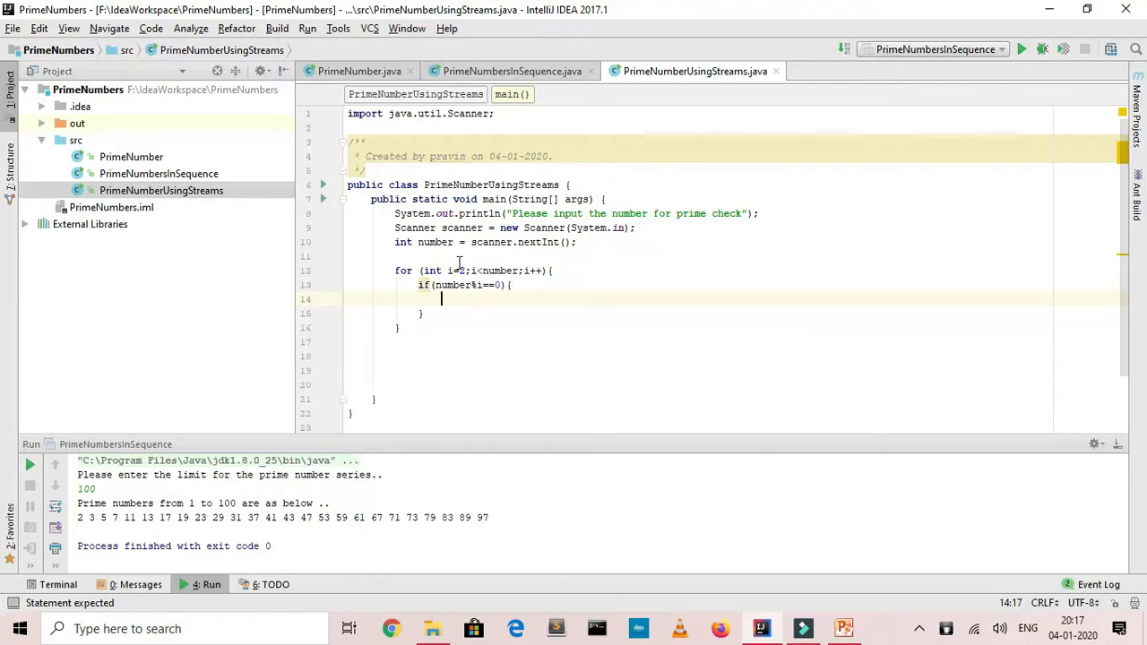
- Declare Boolean isPrime = true; and set isPrime = false; break; inside the divisibility if
type("Boolean isPrime")
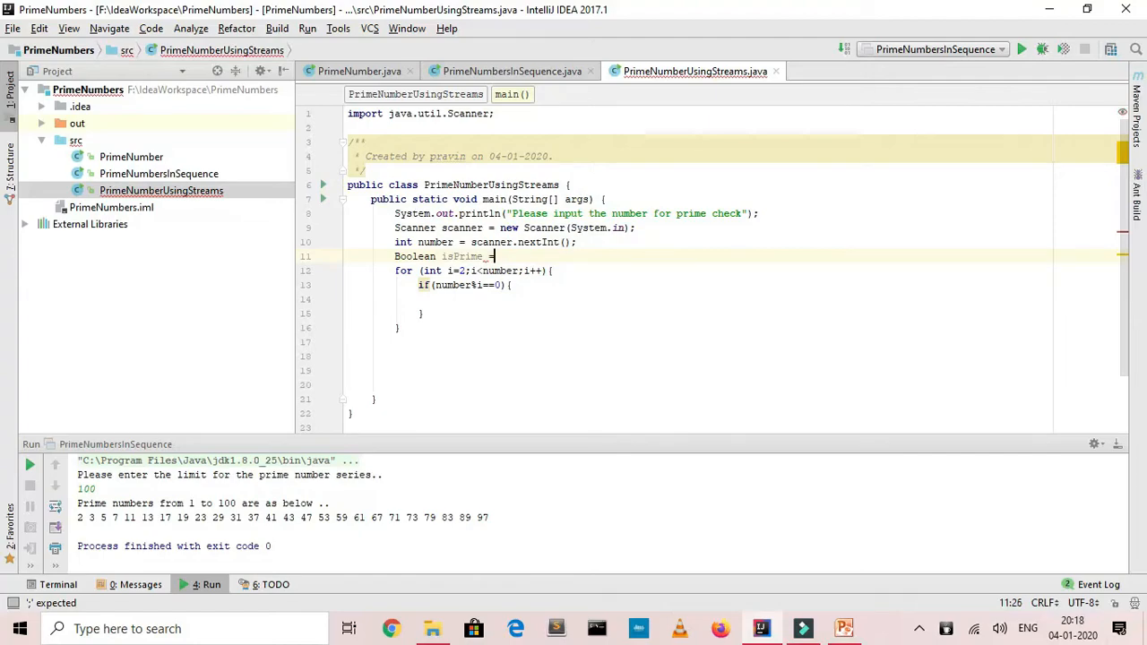
type("=true;")
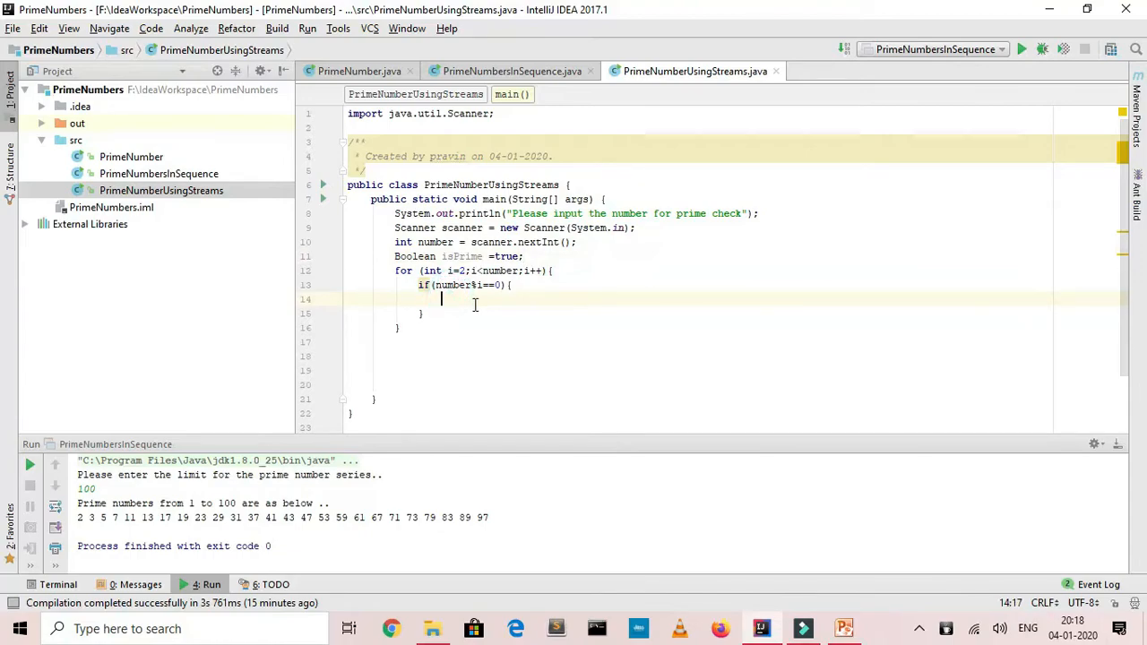
type("isPrime")
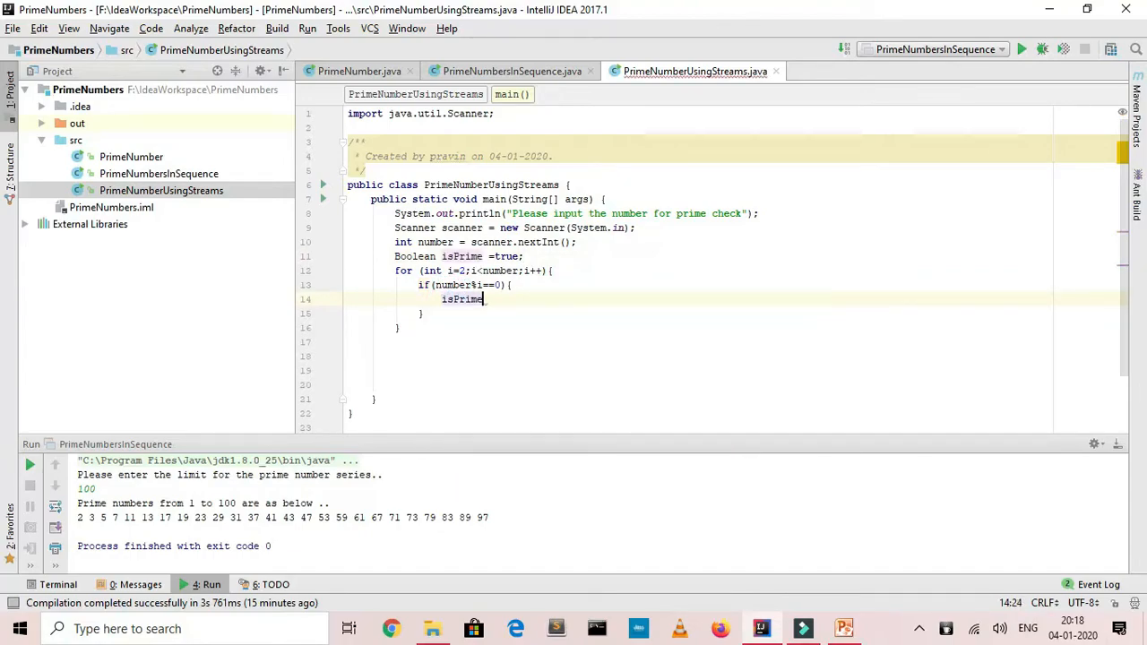
type("= false;")
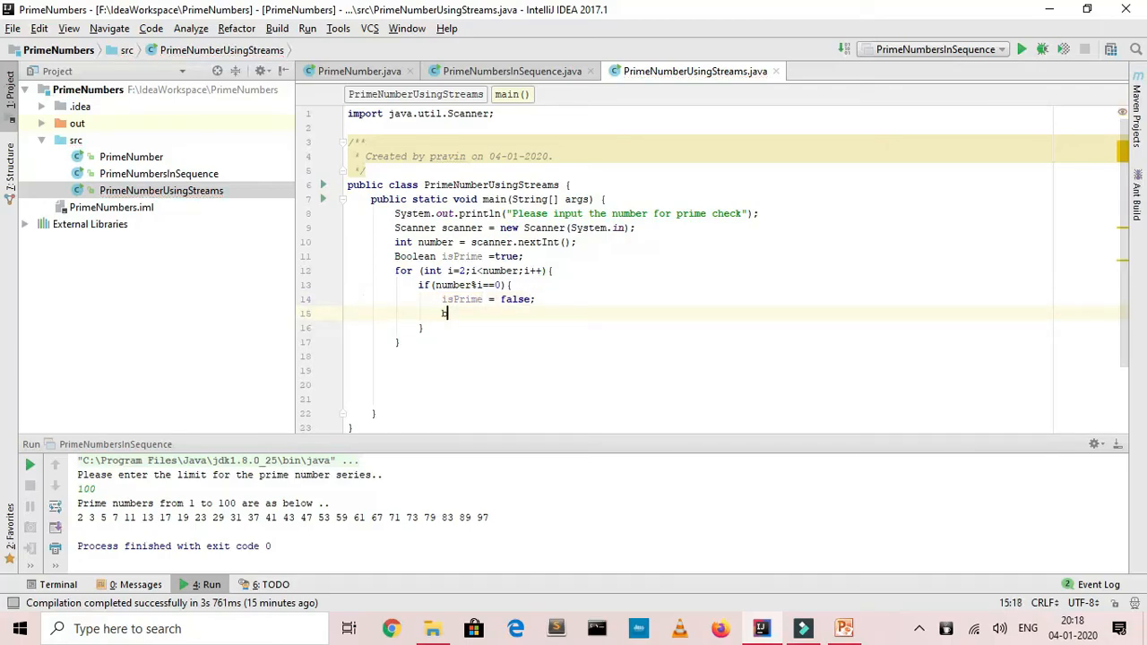
type("bre")
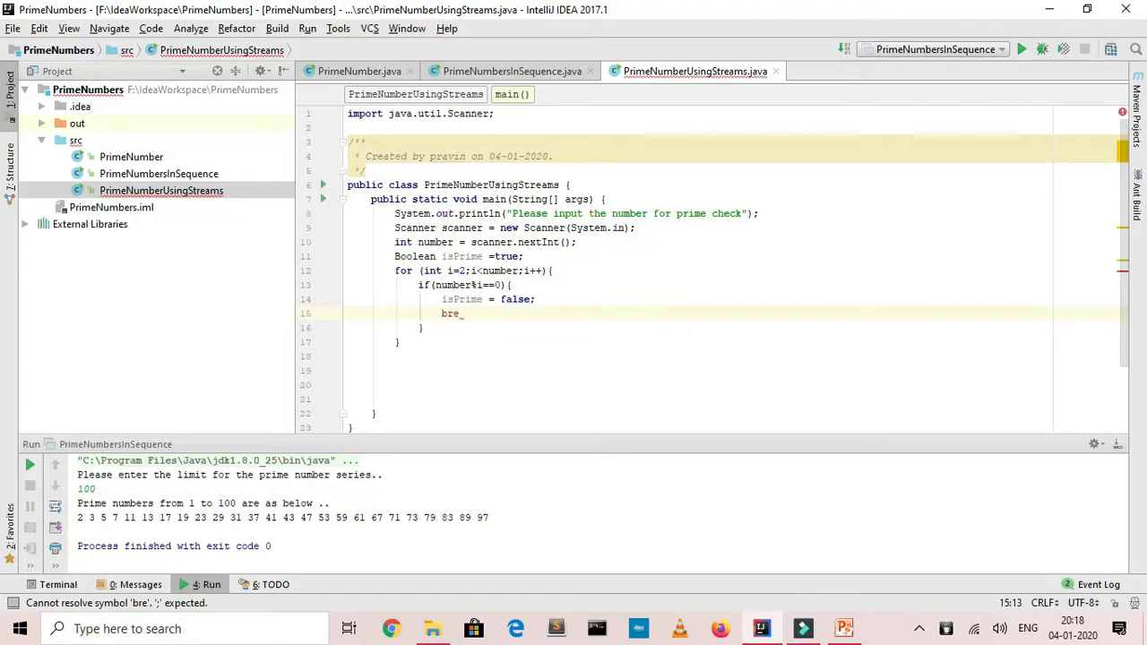
type("a")
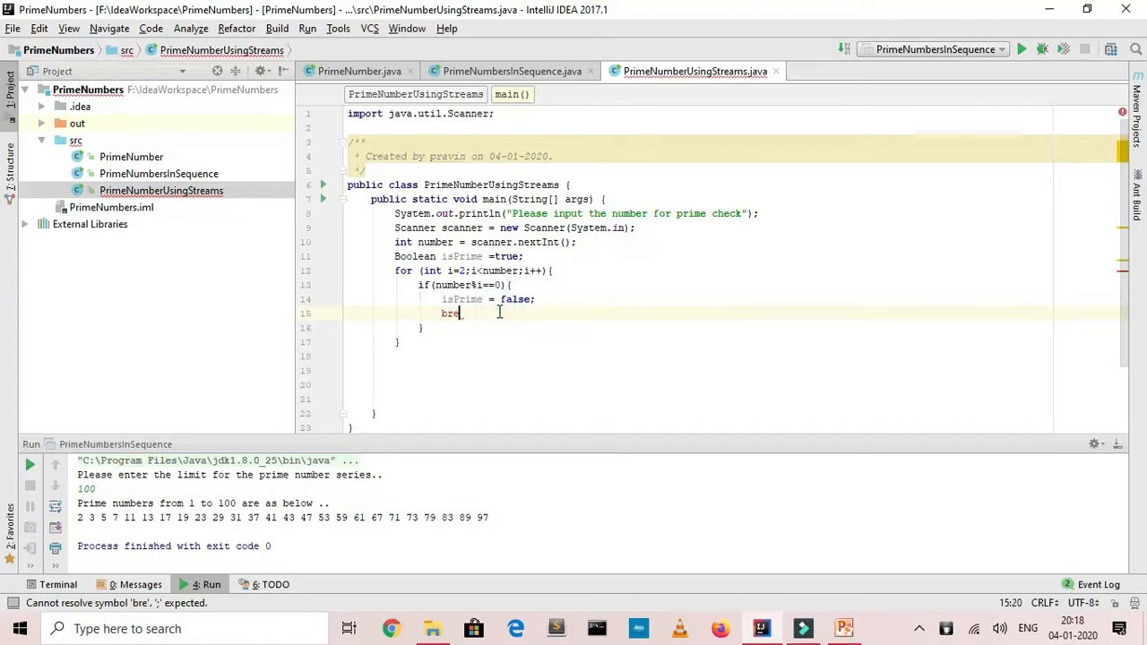
type("ak;")
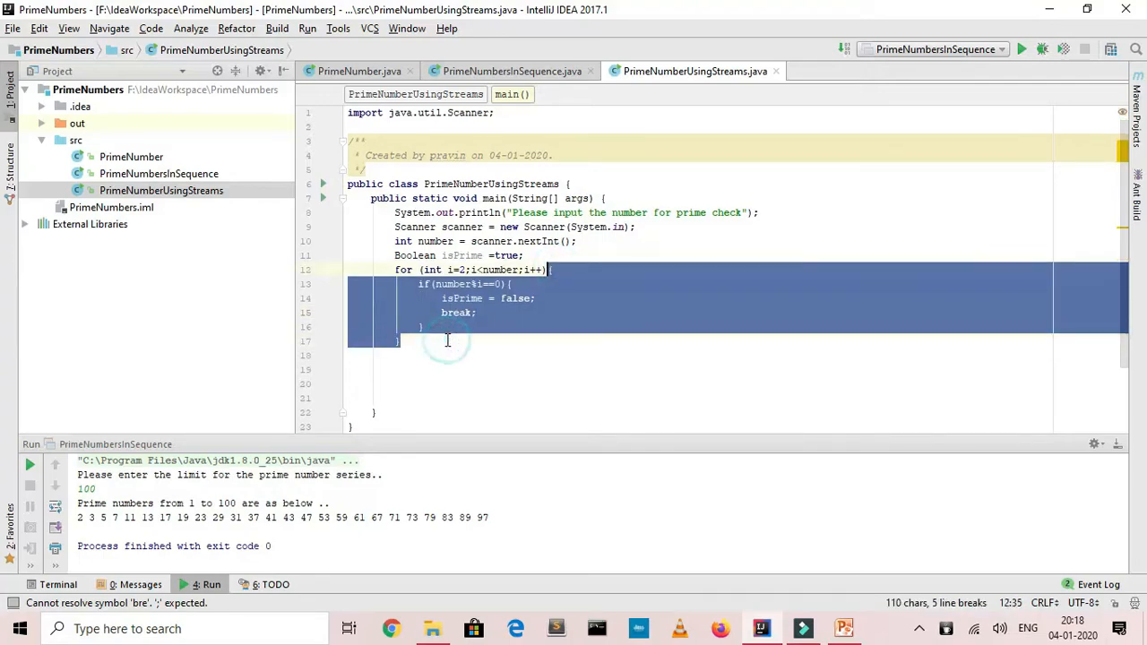
- After the loop, add if(isPrime){ printing "Number is prime"
left_click(448, 340)
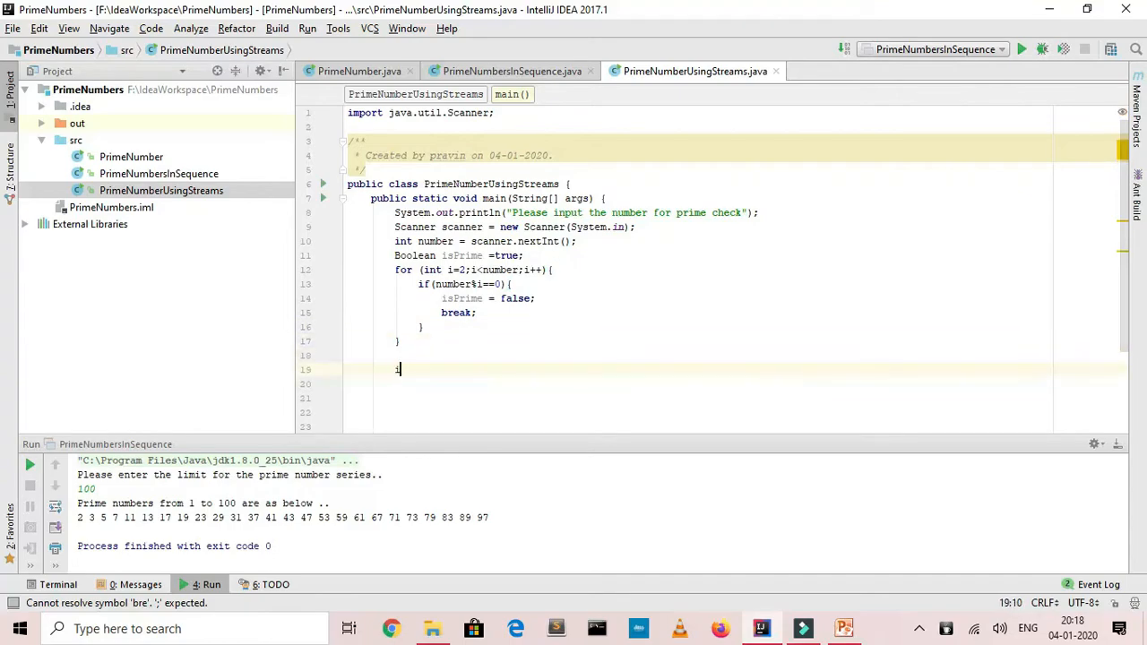
type("if(isPrime")
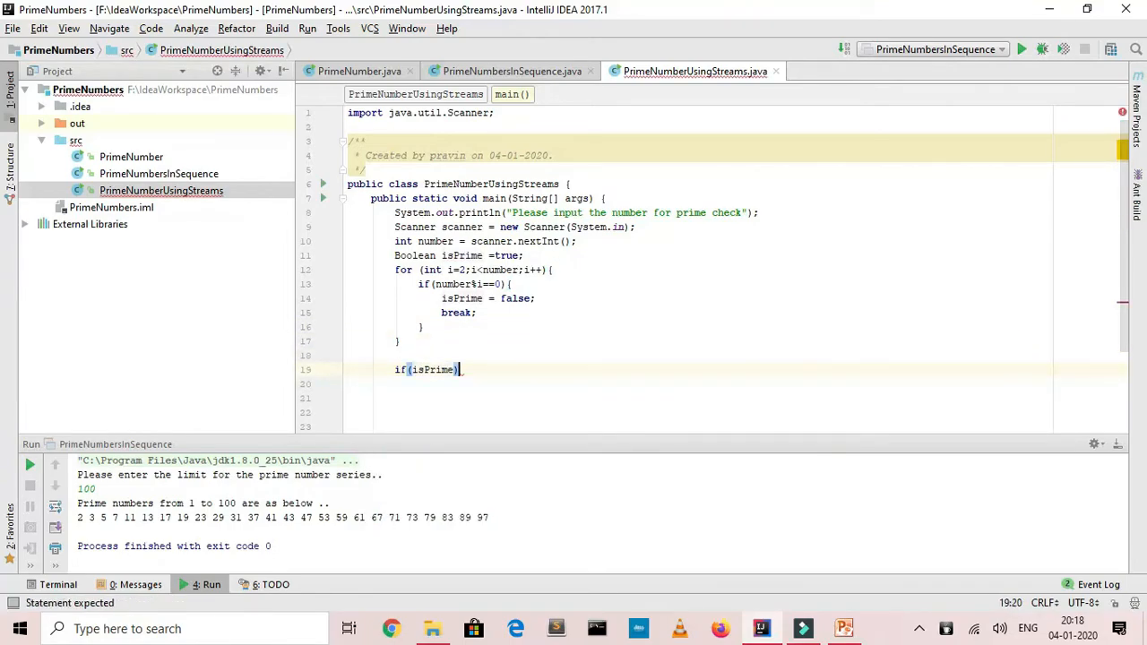
type("{")
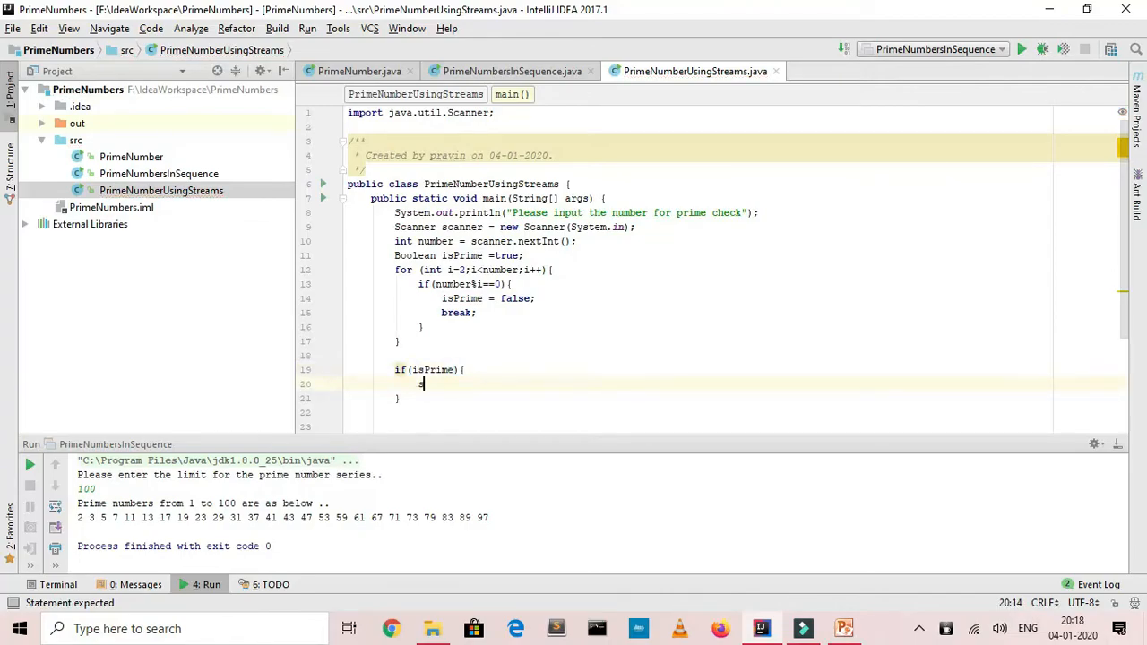
type("SOAPBind")
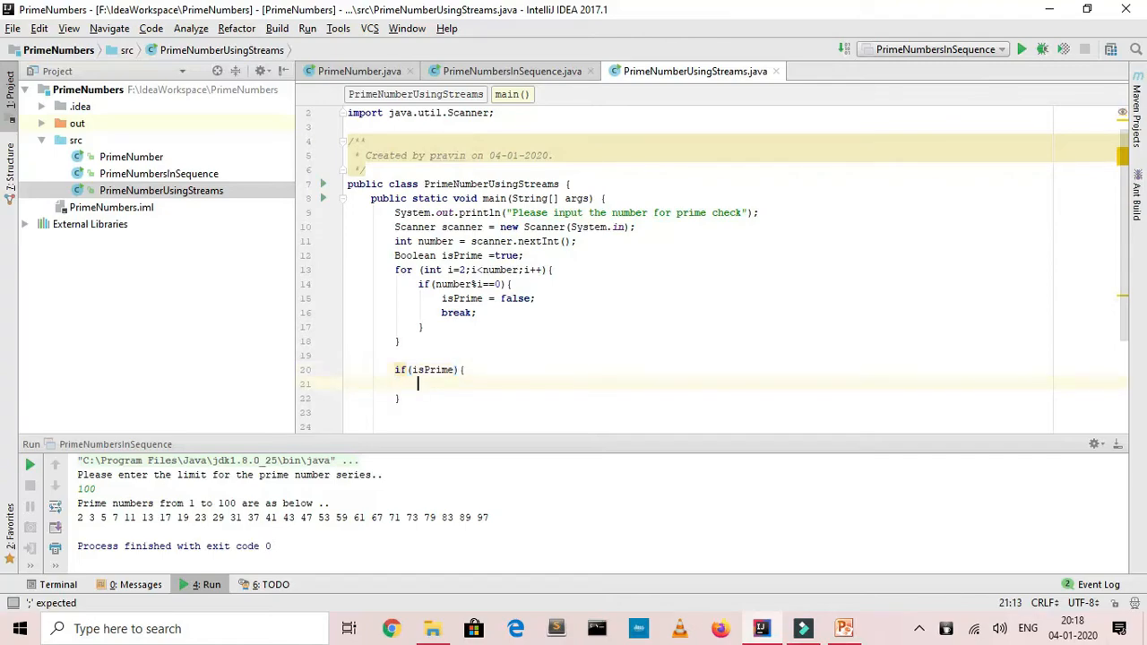
type("System.out.println()")
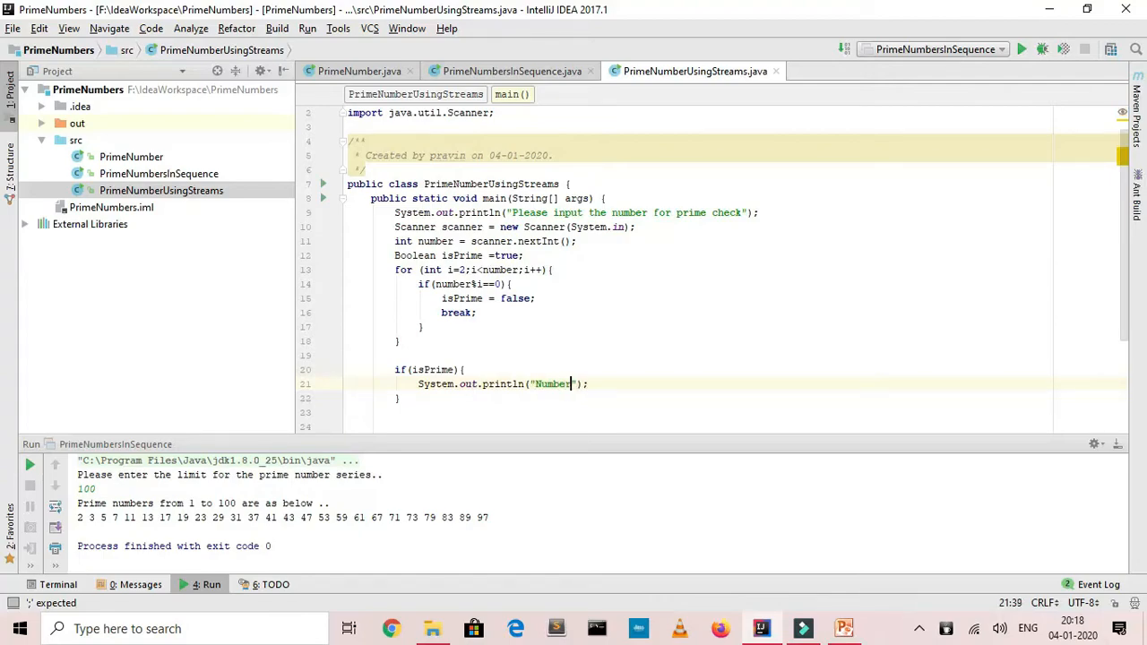
type("is prime")
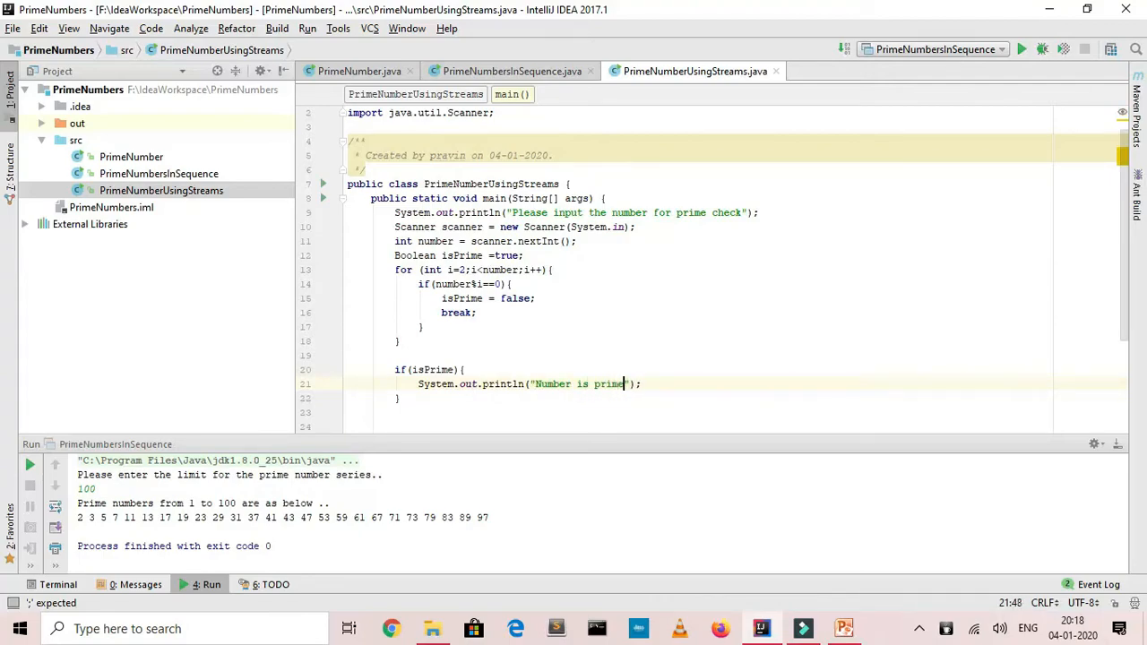
- In the divisibility if, print "Number is not a prime number" before the break
left_click(534, 298)
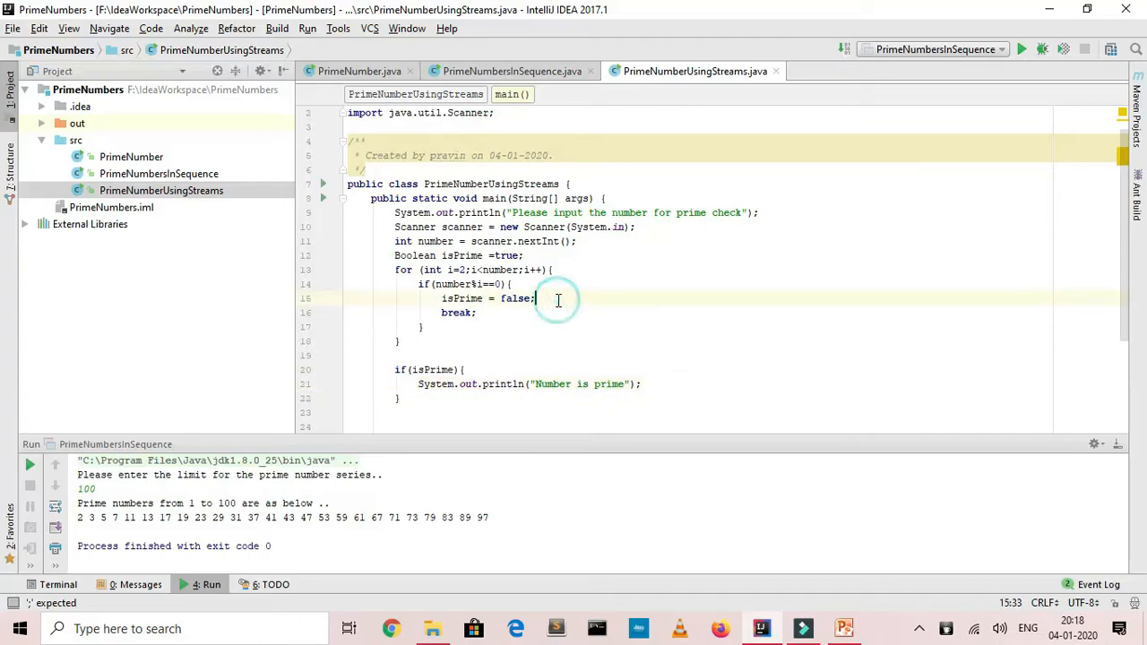
type("sout")
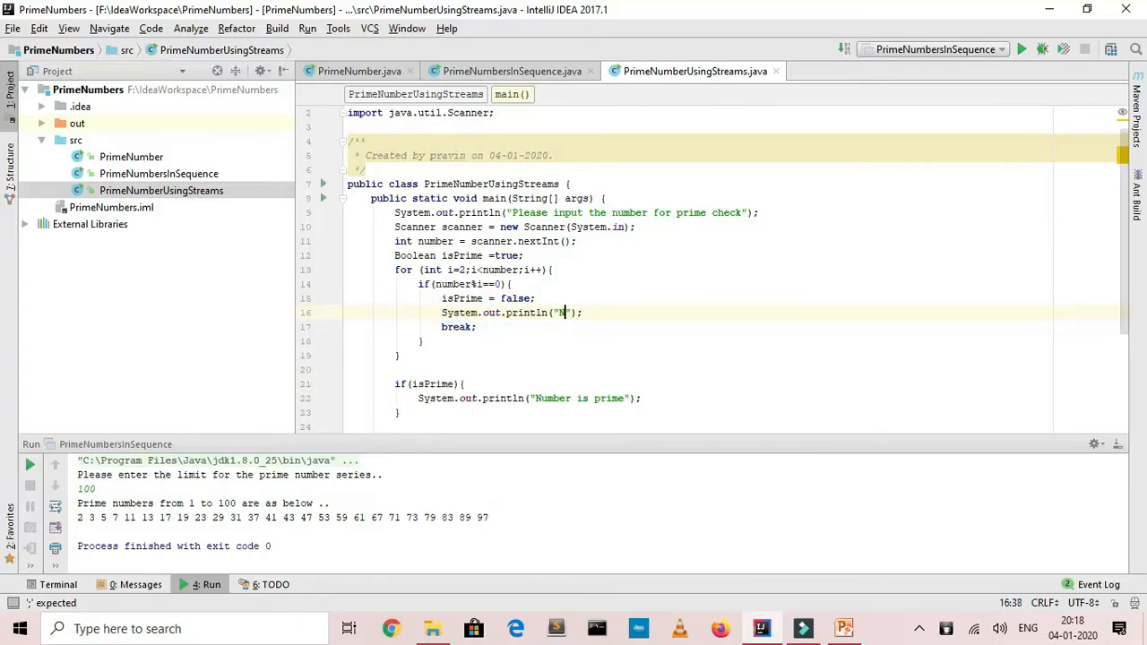
type("umber is")
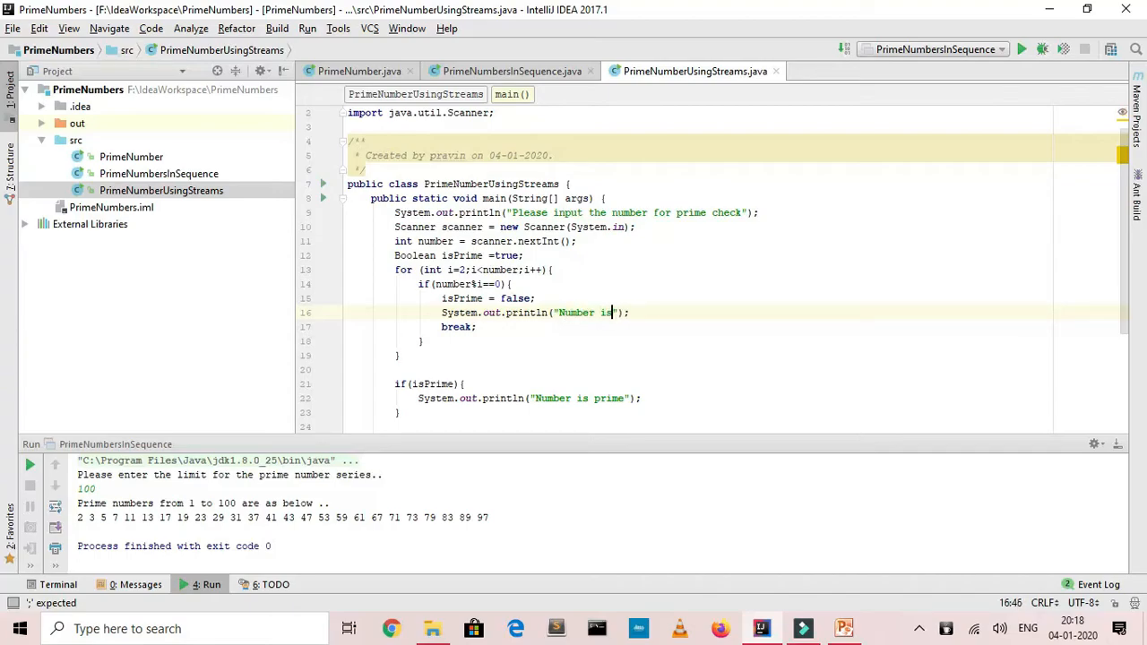
type("not")
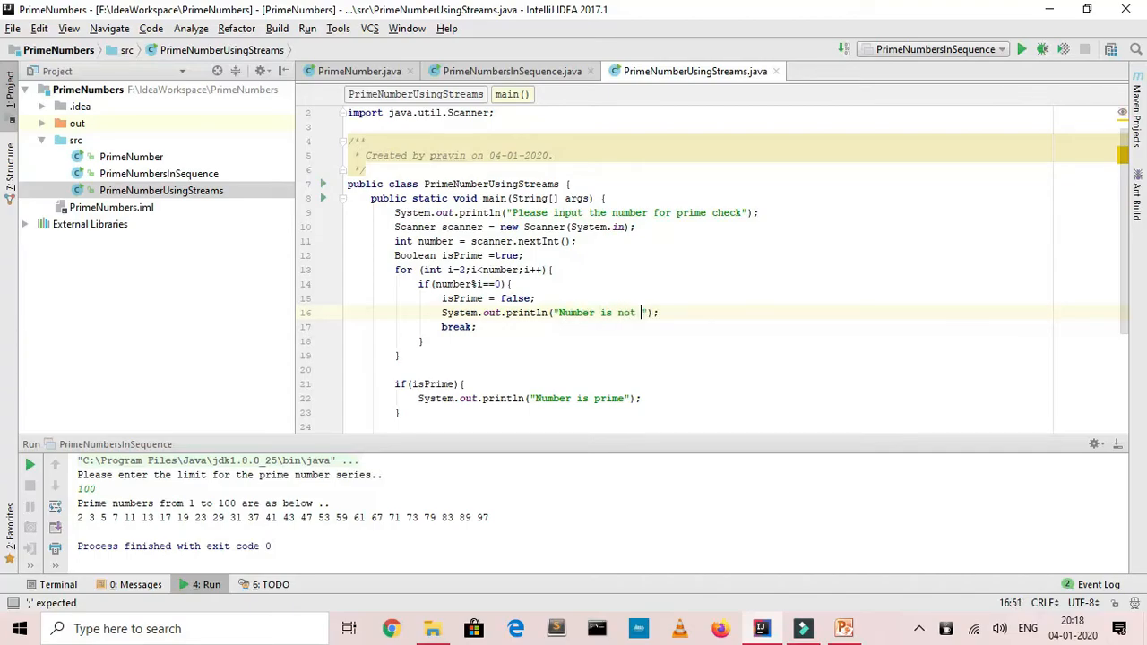
type("a prime num")
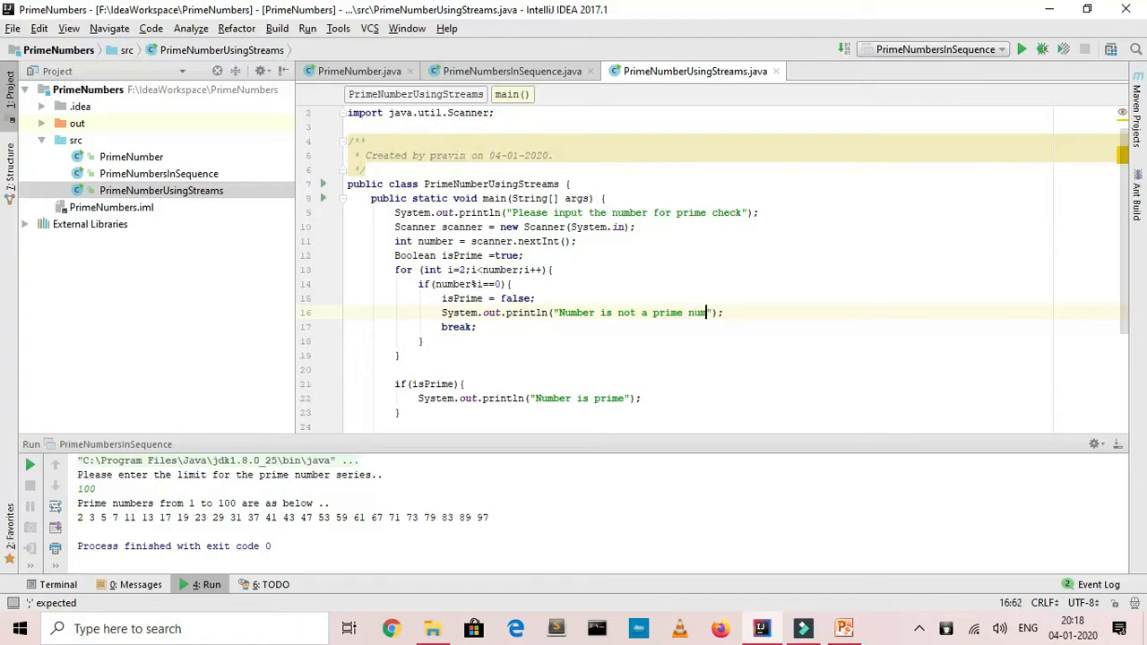
type("ber")
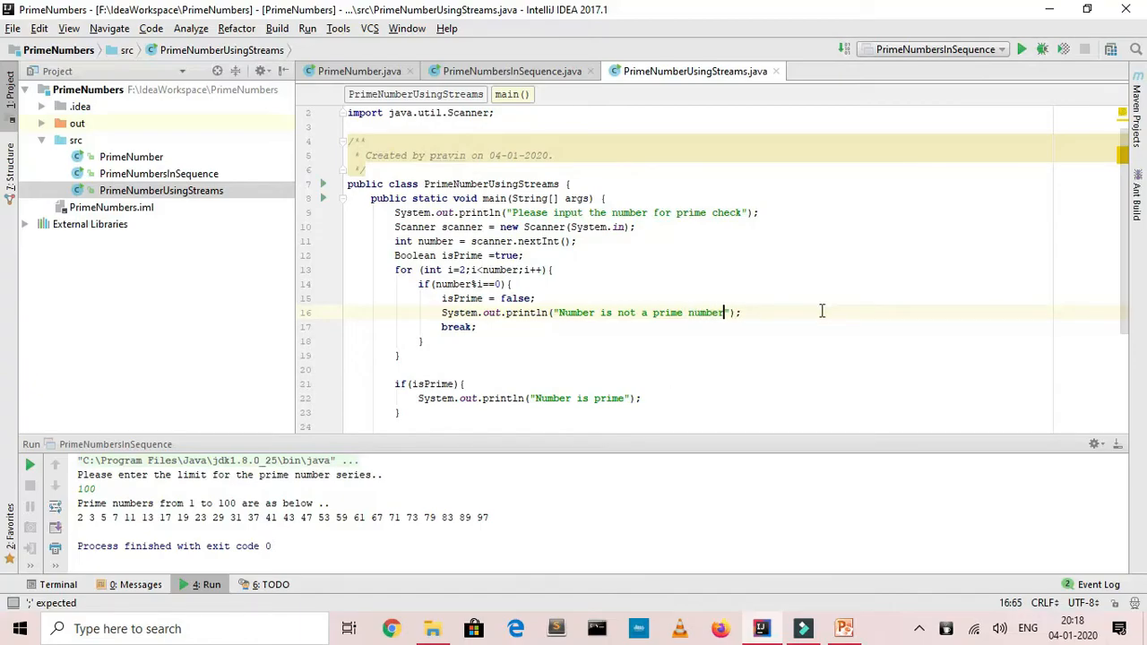
left_click(509, 283)
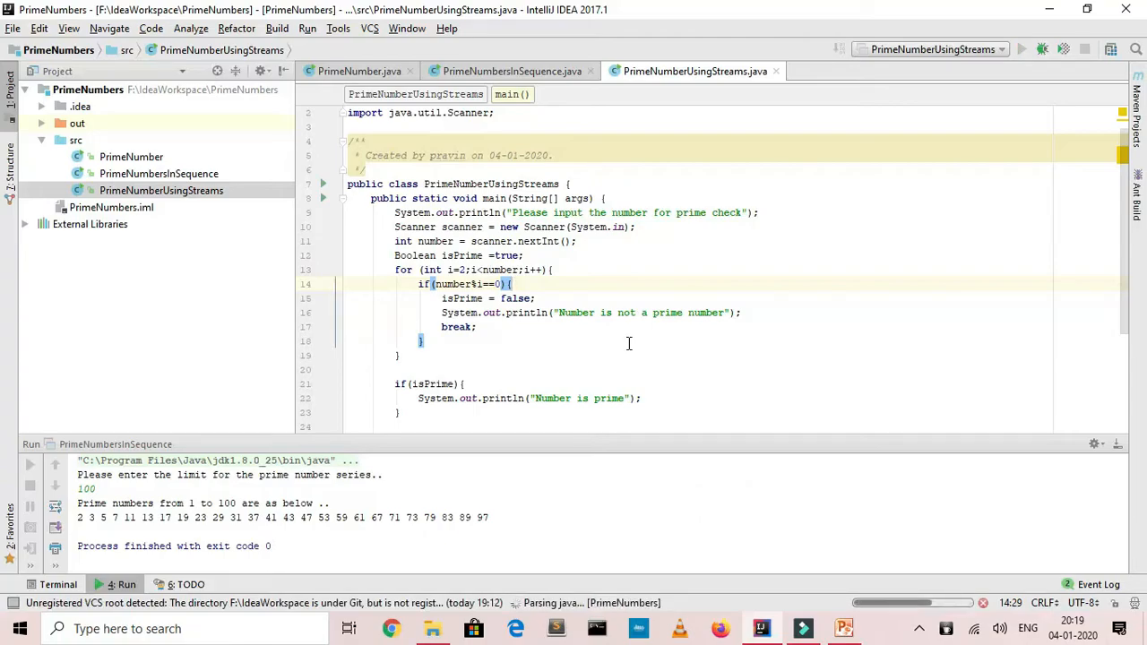
- Run PrimeNumberUsingStreams, enter a number in the console, and see the prime verdict printed
left_click(1021, 50)
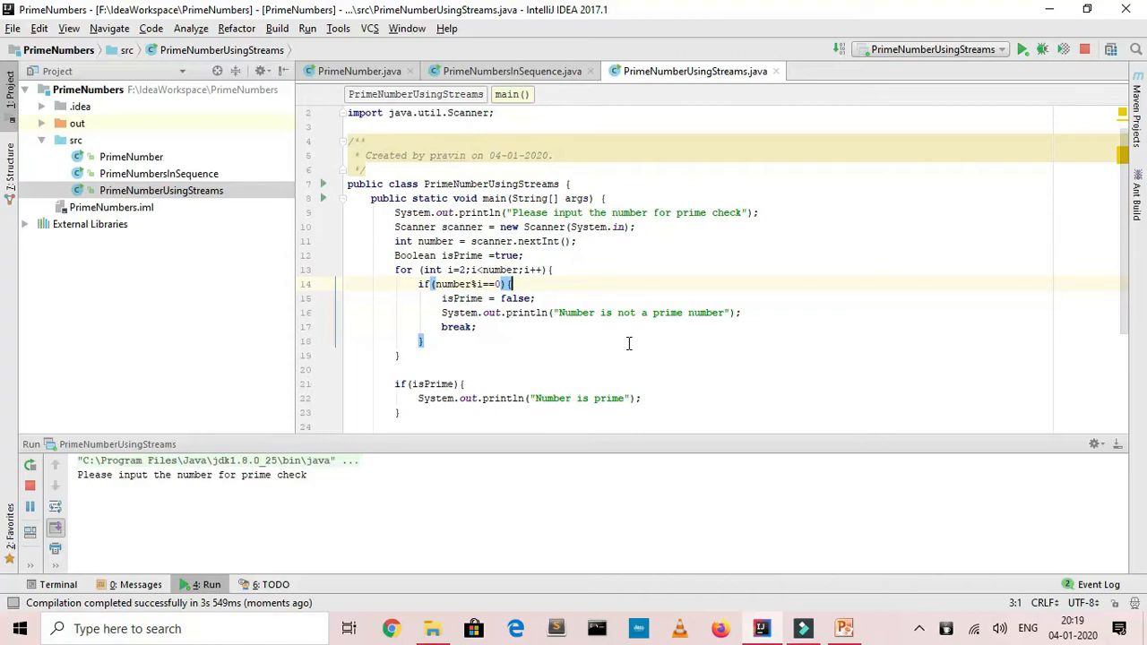
left_click(380, 475)
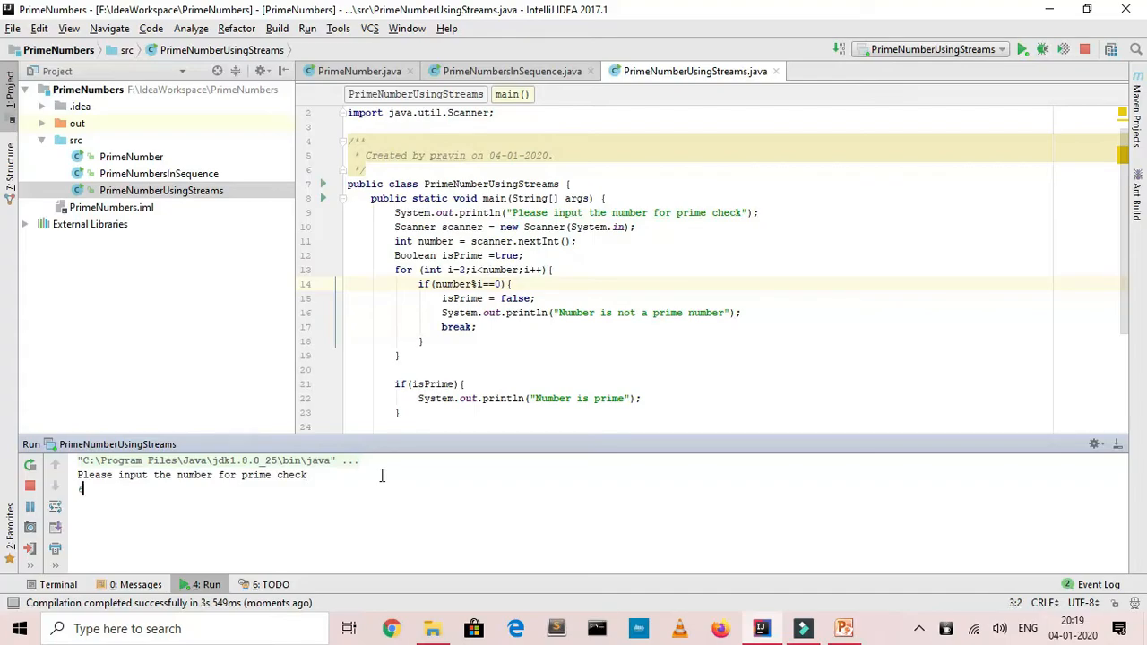
type("6")
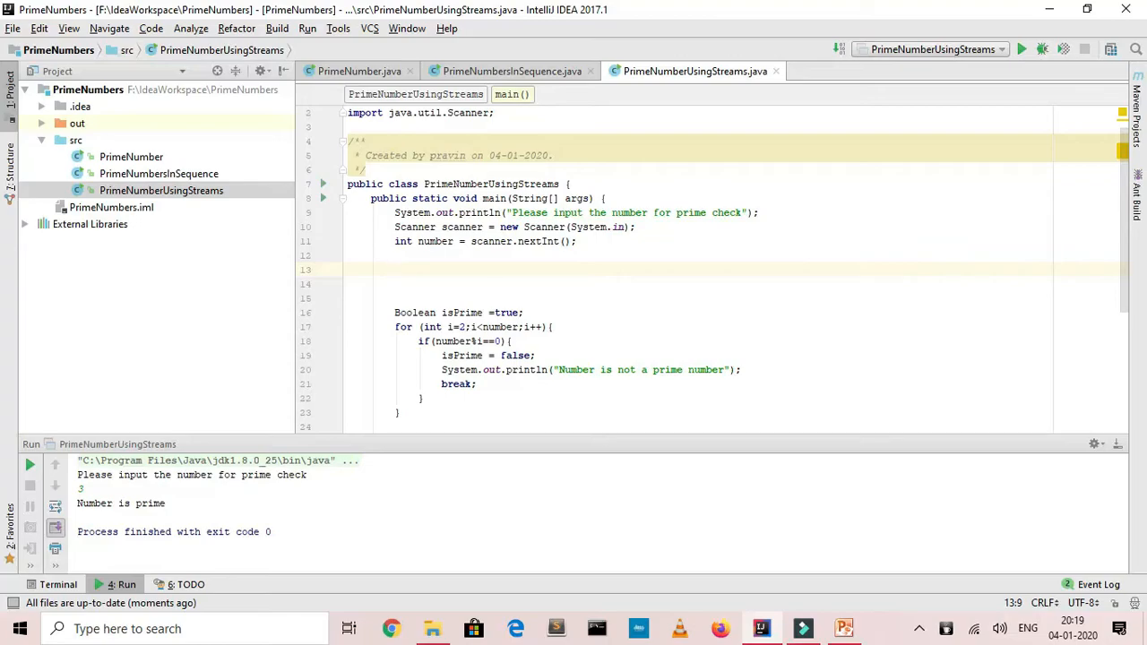
- Start the stream line IntStream.range(2,number). with the IntStream import accepted
type("In")
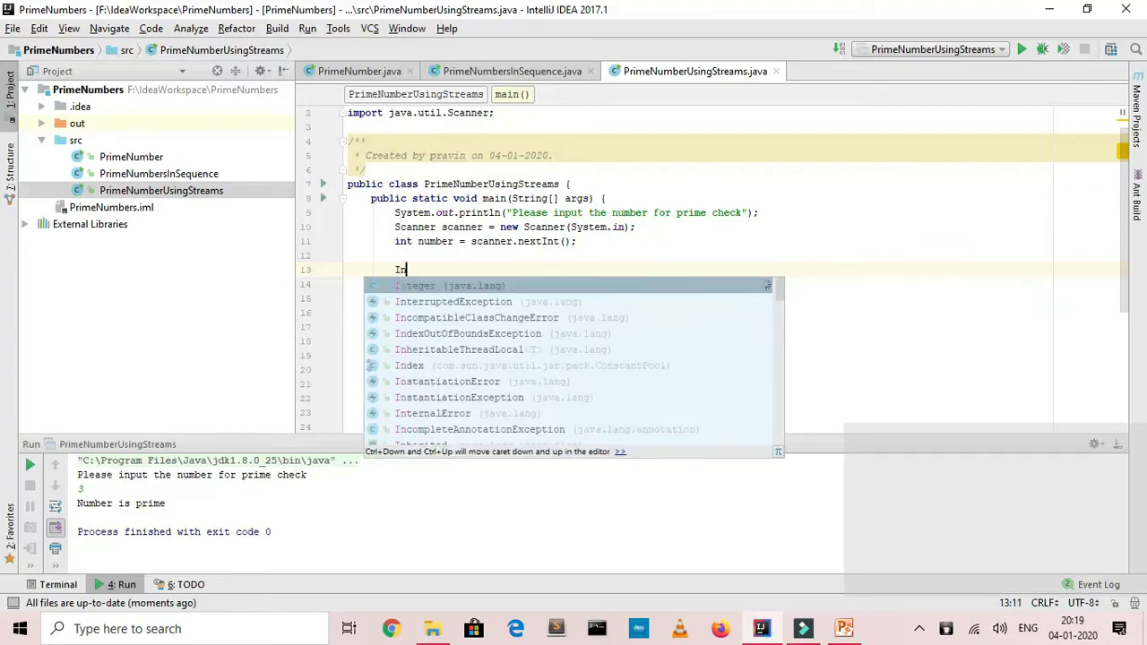
type("tst")
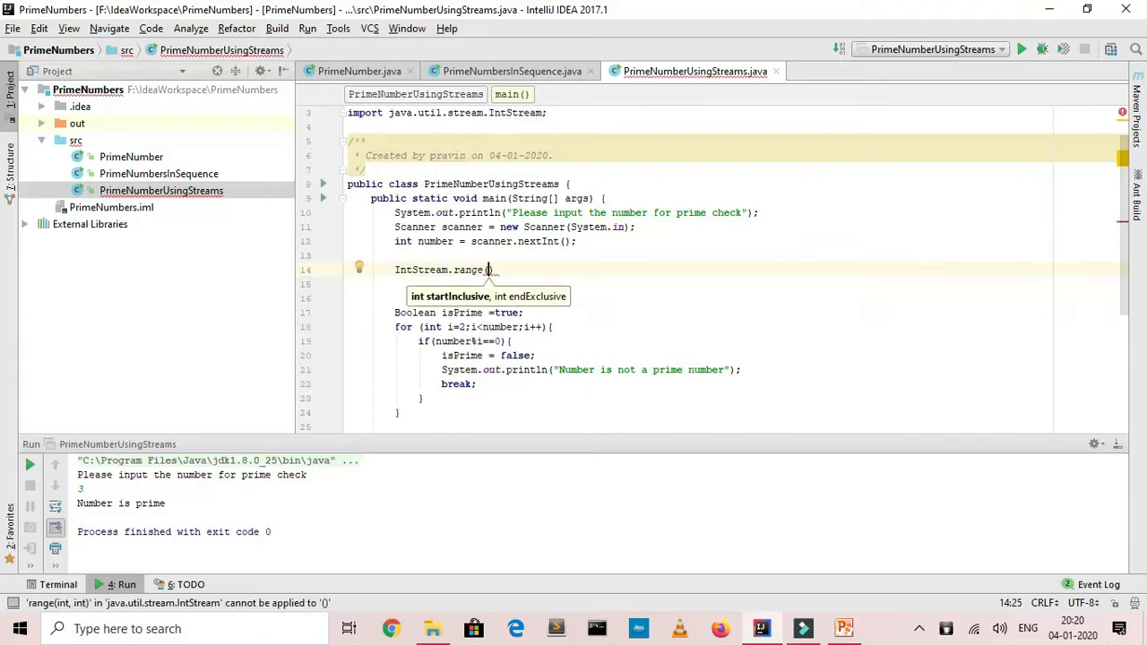
type("2")
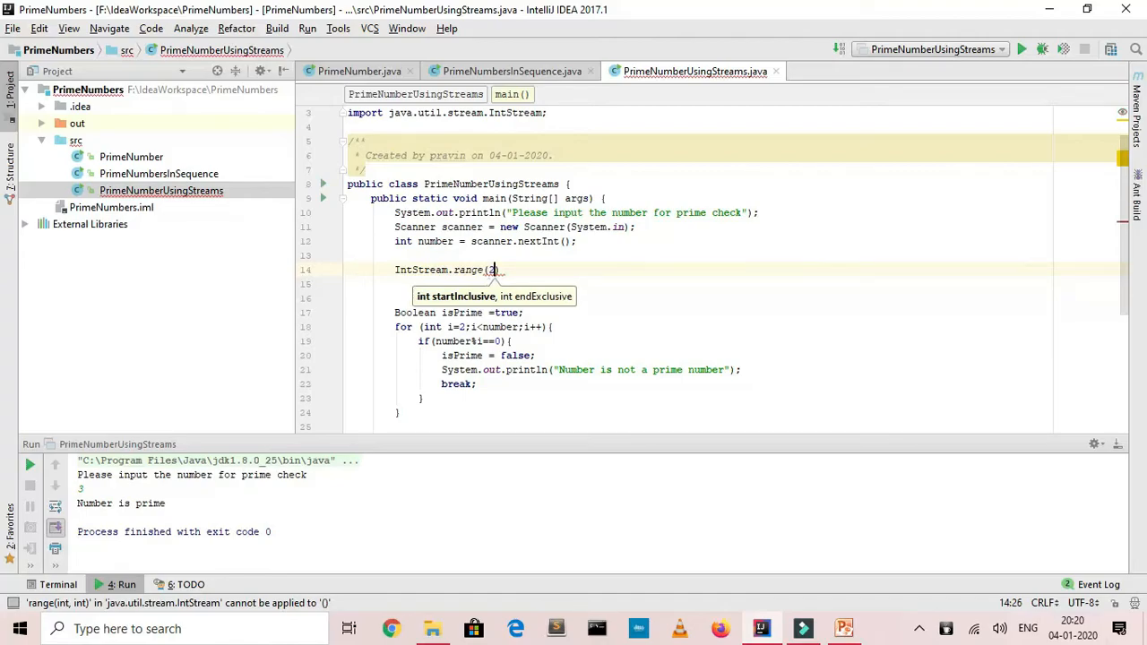
type(",number")
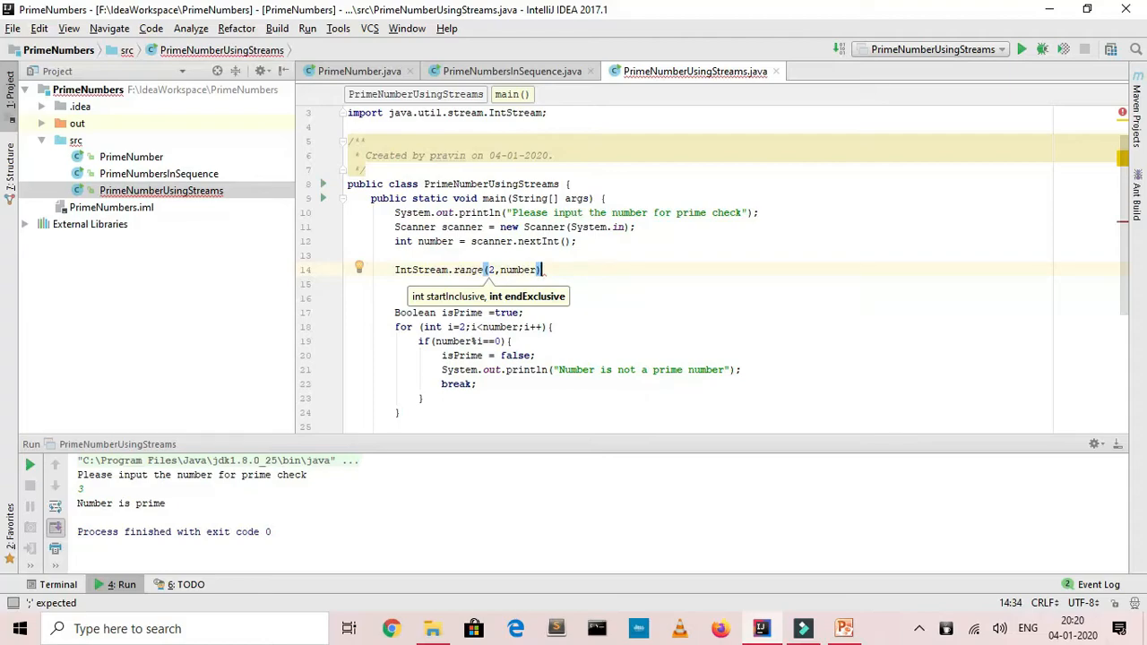
type(".noneMatch(")
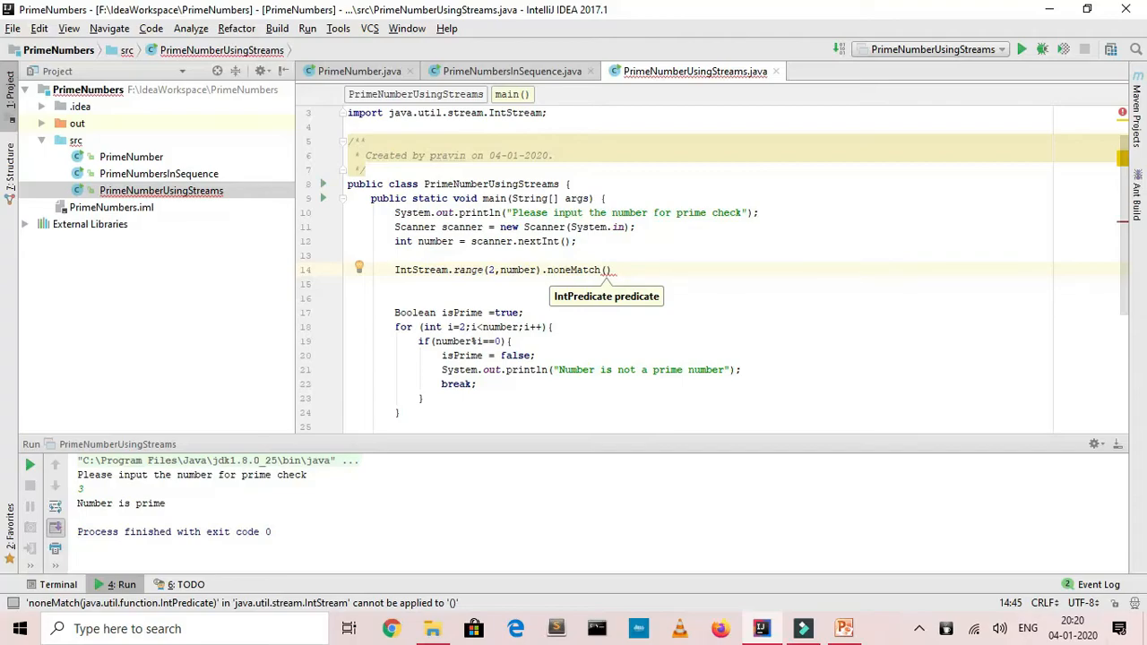
- Complete .noneMatch(t->number%t==0); and view noneMatch's definition in IntStream.java before returning
type("t->")
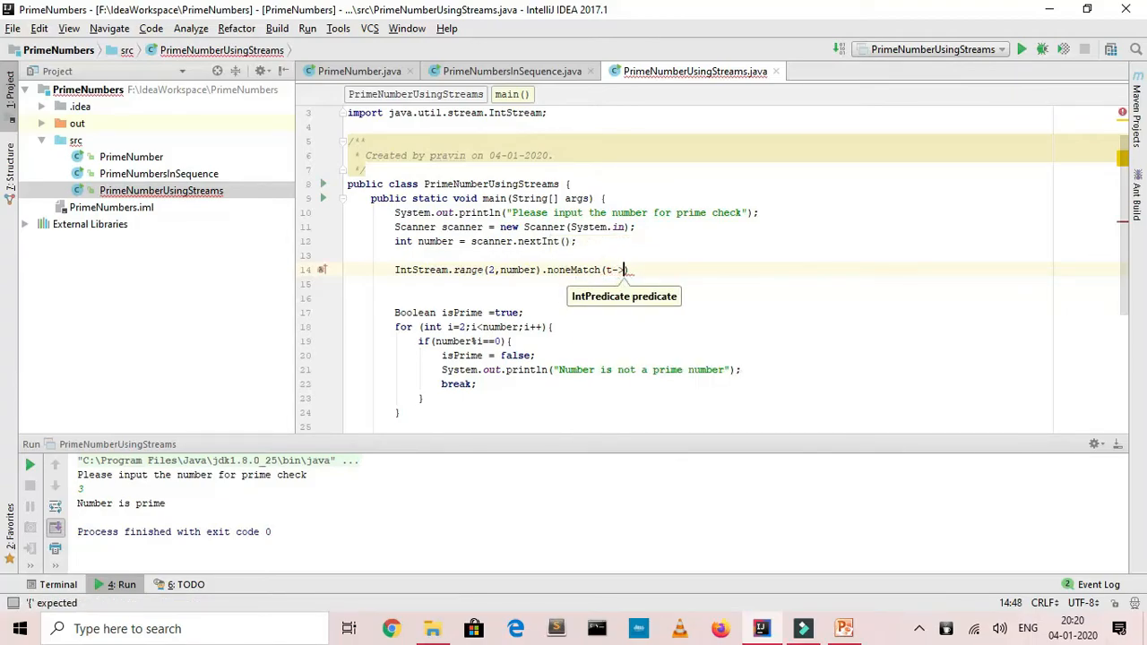
type("t")
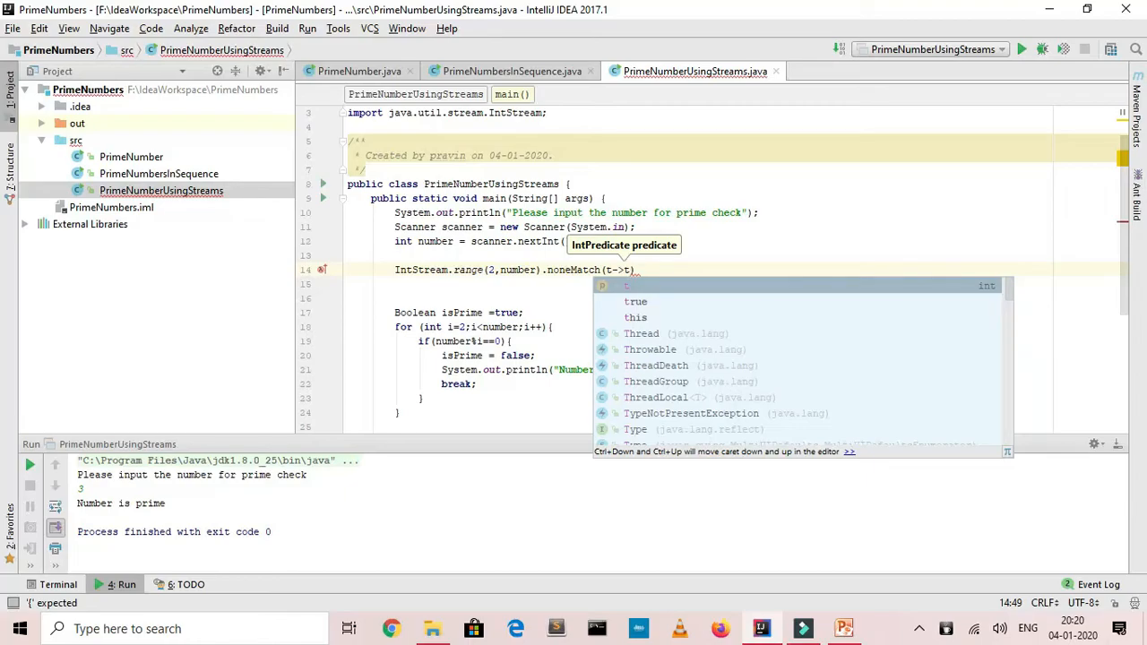
type("num")
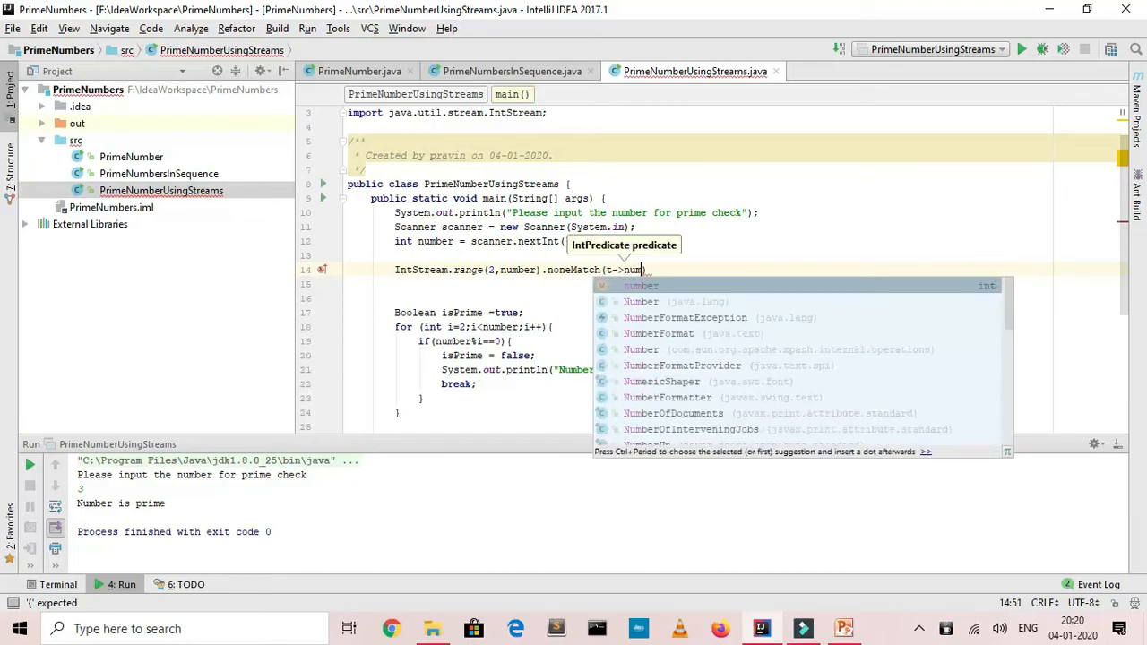
key("Escape")
type("ber%t")
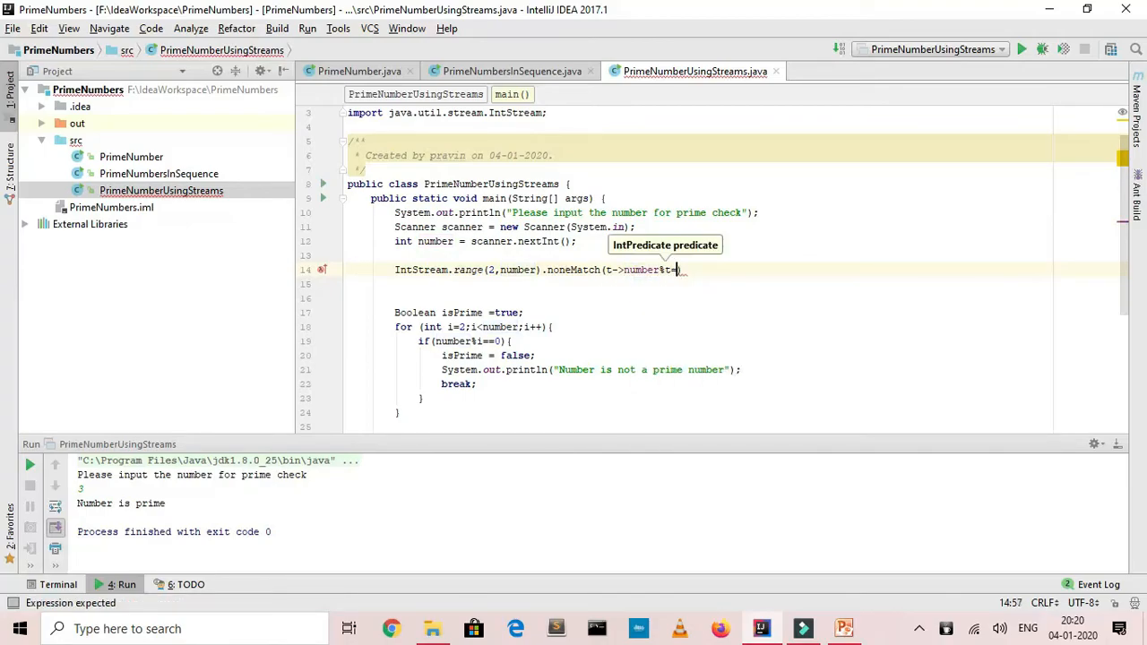
type("=0")
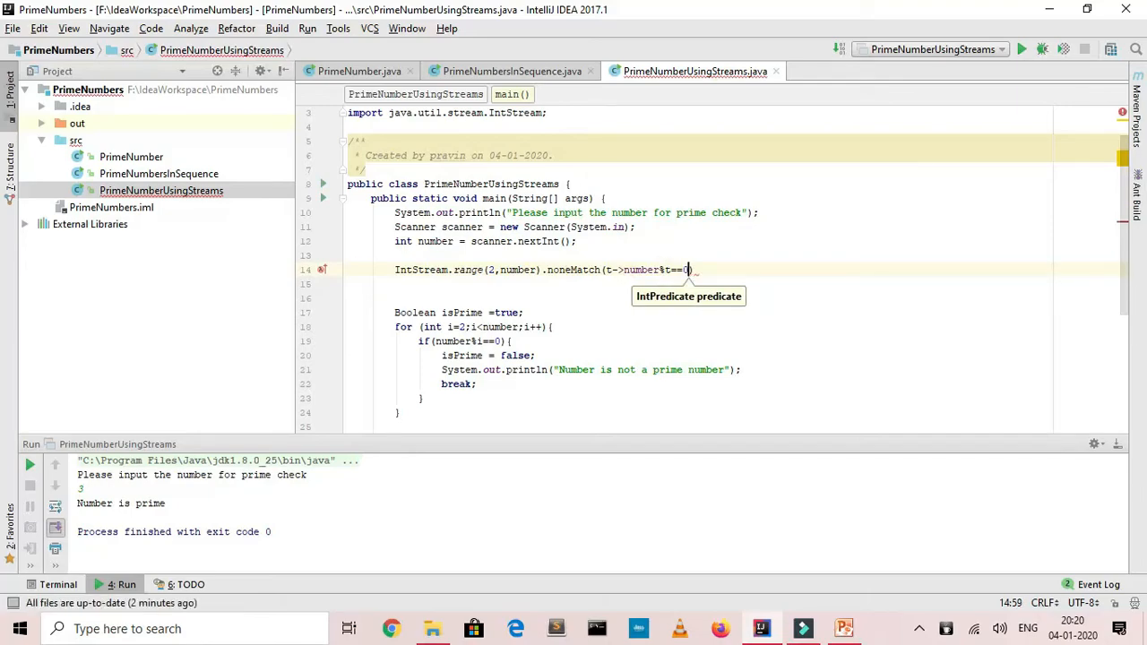
type(")")
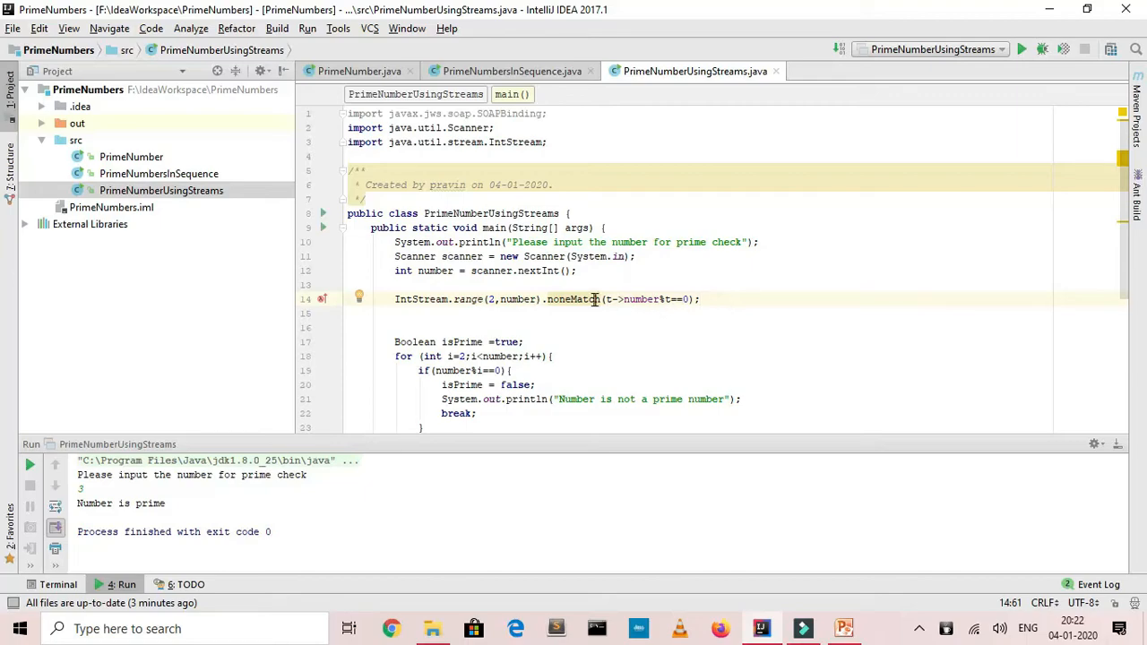
left_click(571, 297)
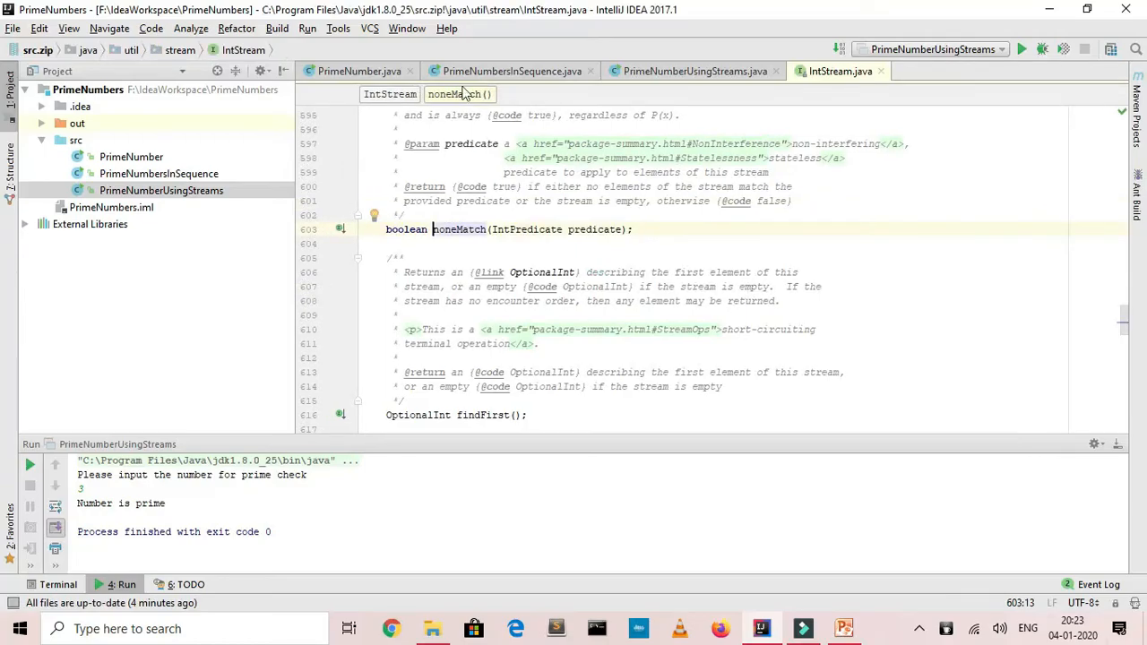
left_click(695, 72)
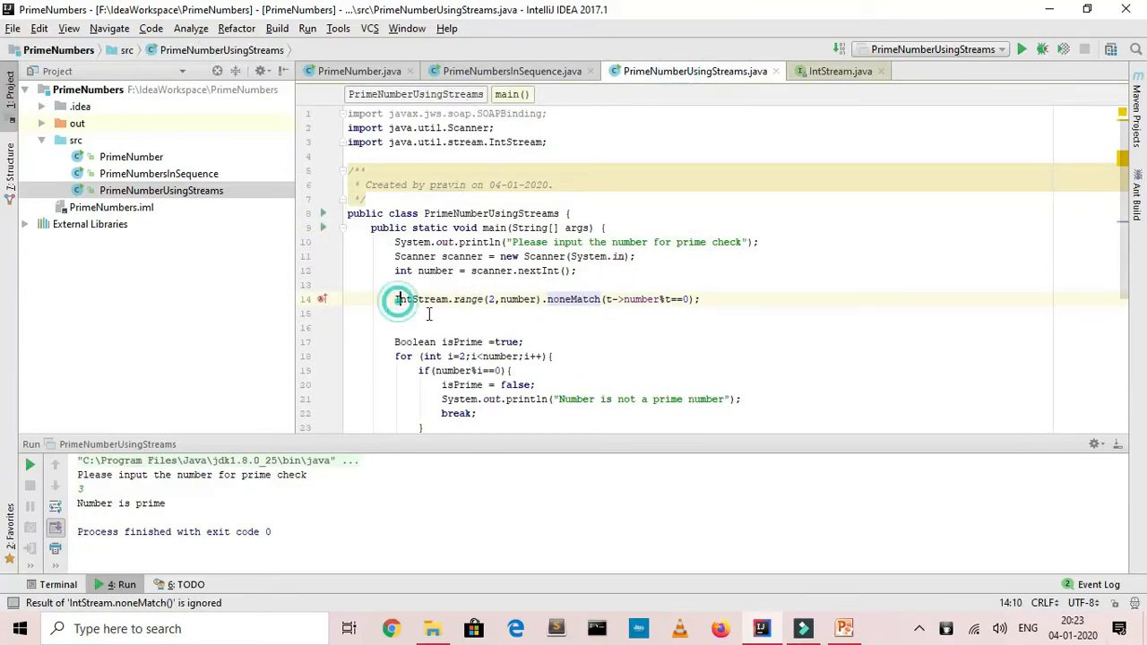
- Wrap the noneMatch check in if printing "Number is Prime" with an else for "Number is not Prime"
type("if")
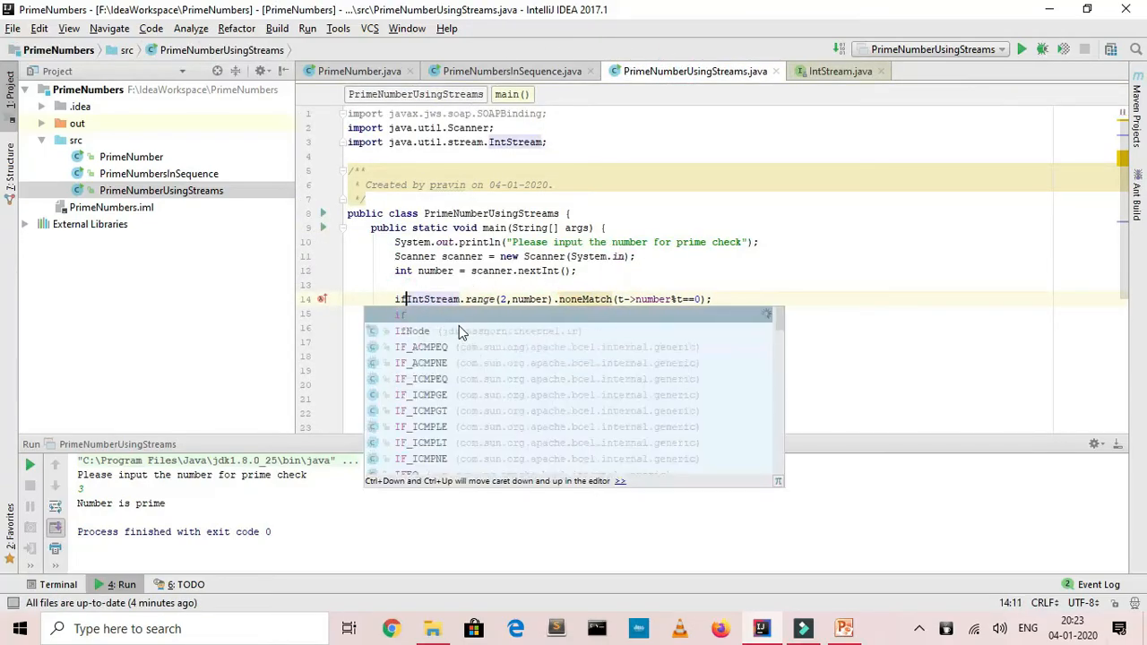
key("Escape")
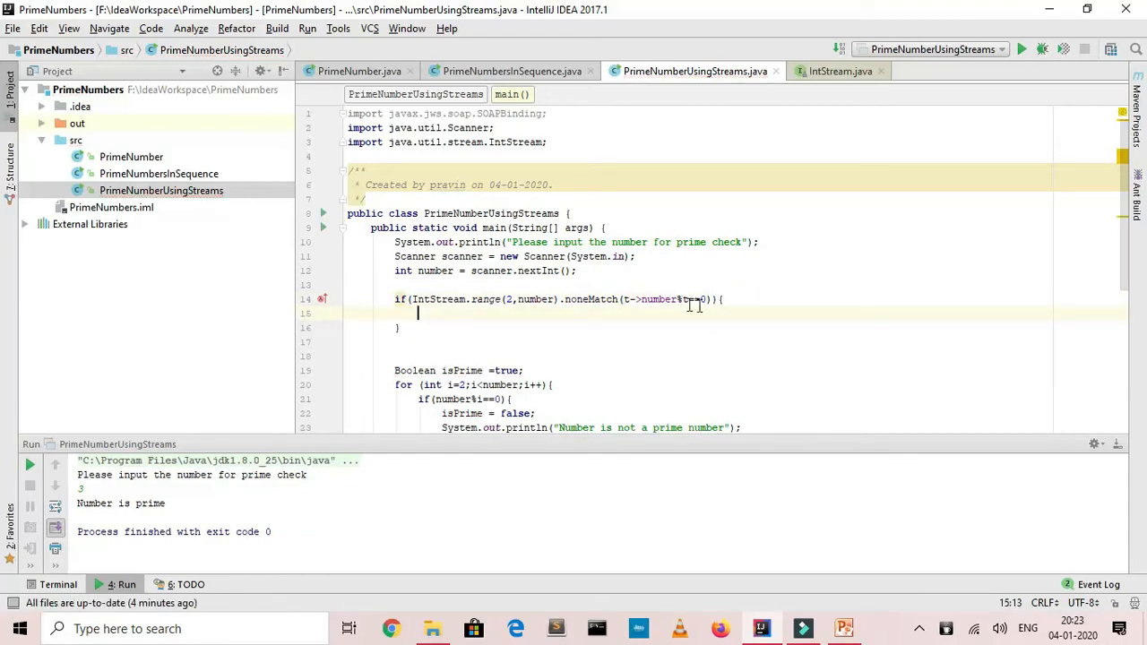
mouse_move(458, 312)
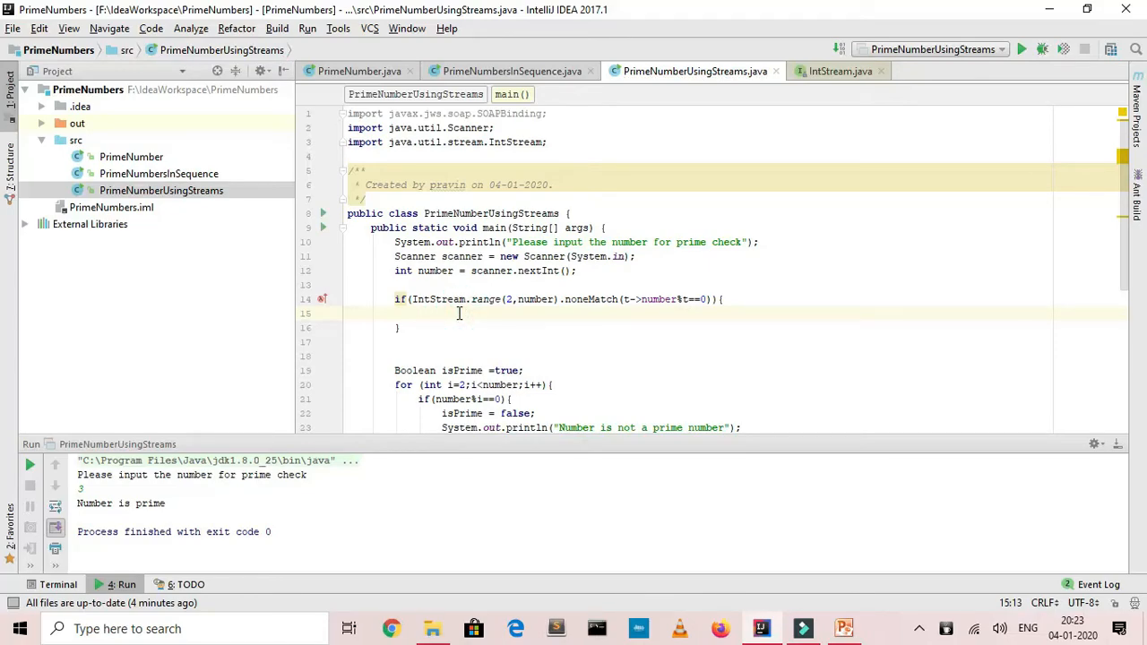
scroll("down", 3)
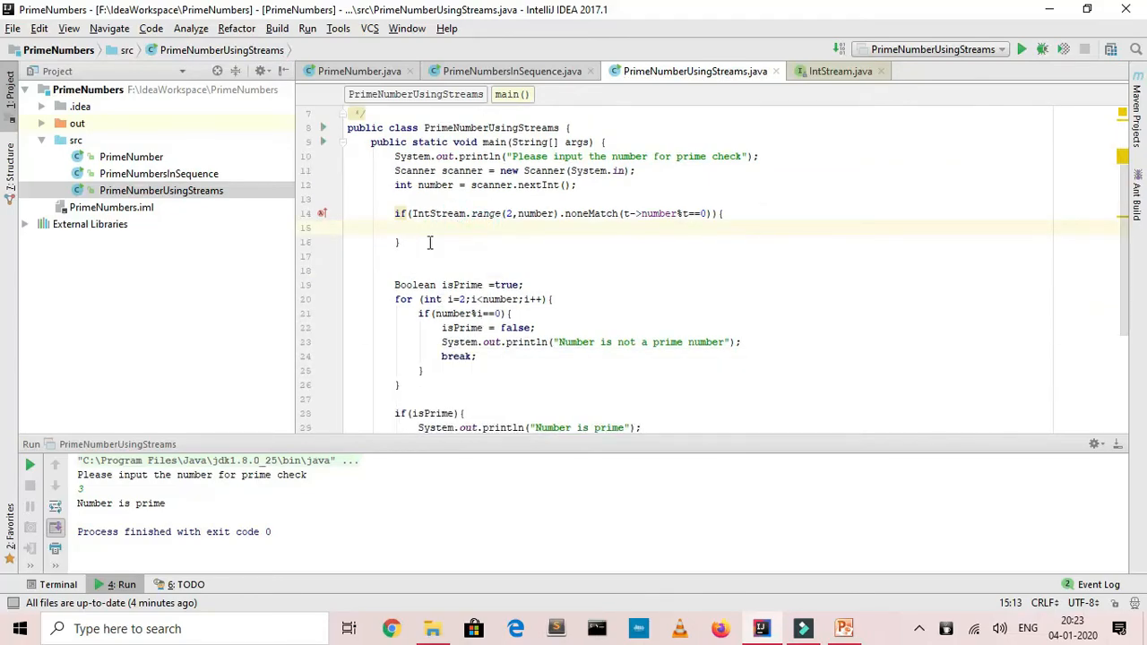
type("sou")
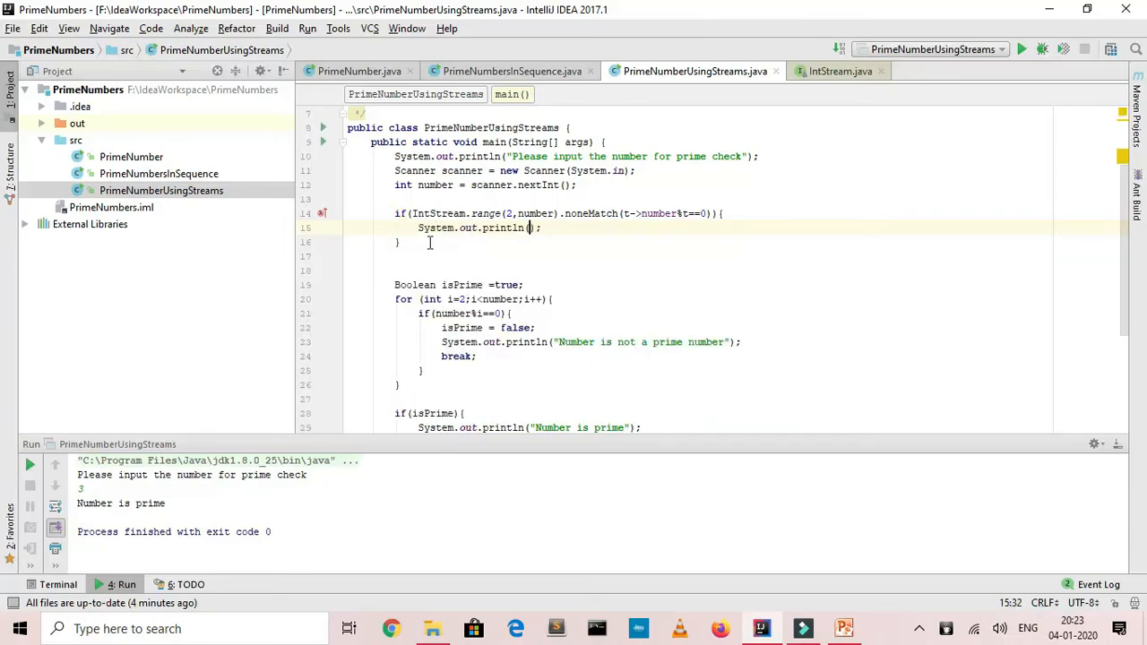
type("\"")
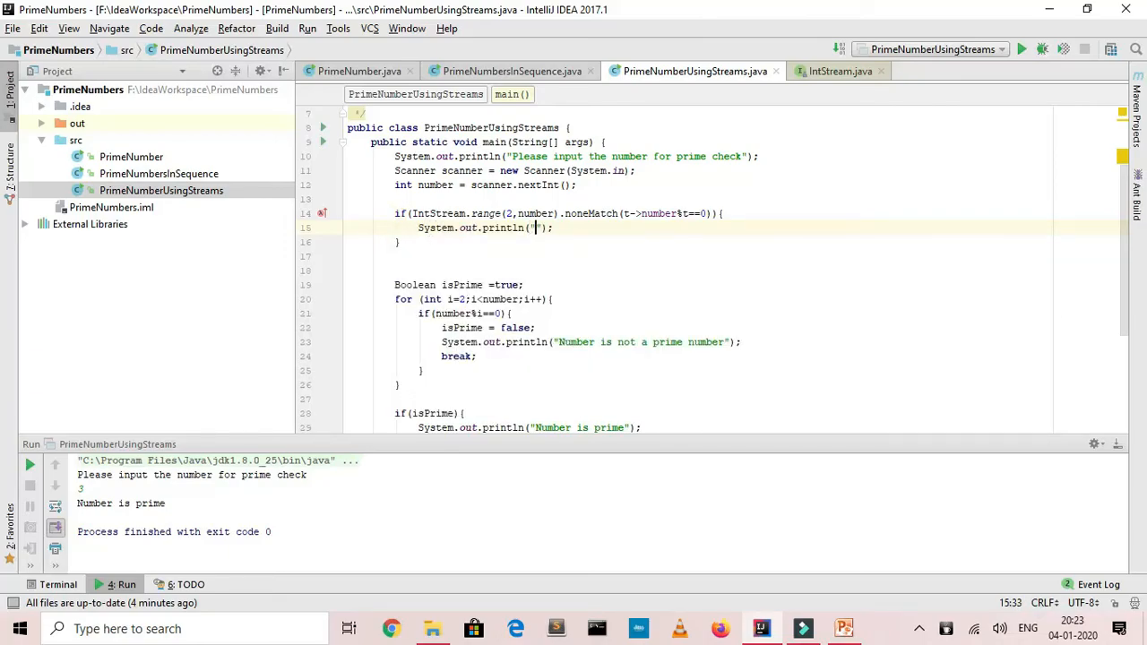
type("Number is")
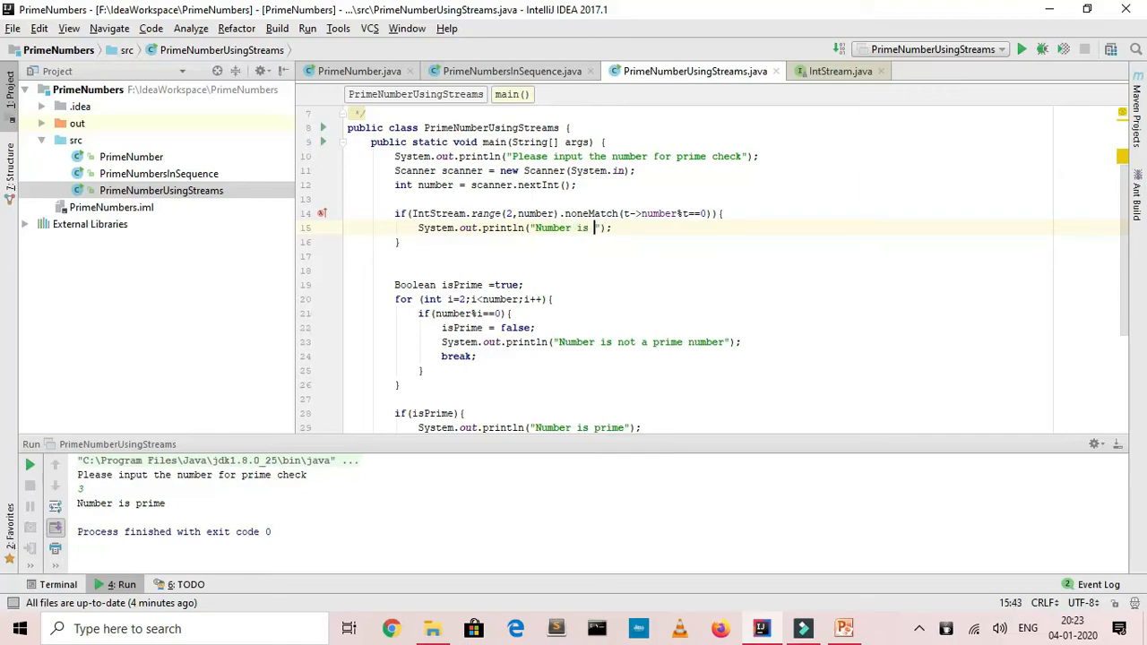
type("Prime")
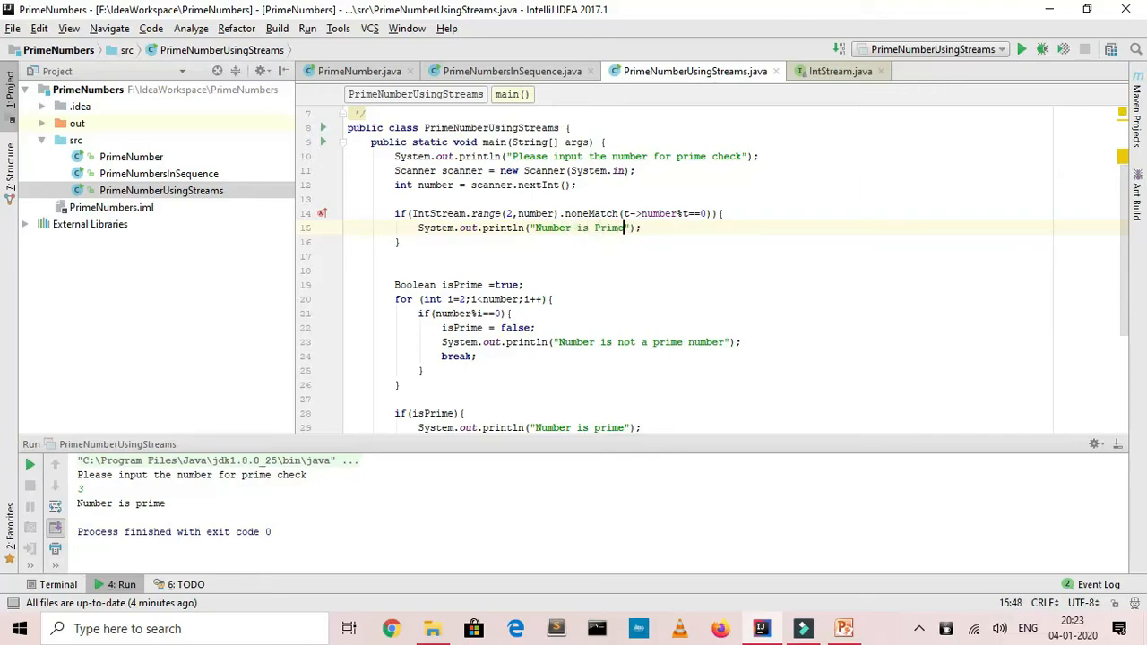
type("else{")
left_click(701, 257)
type("System.out.println(\"Number is not Prime\");")
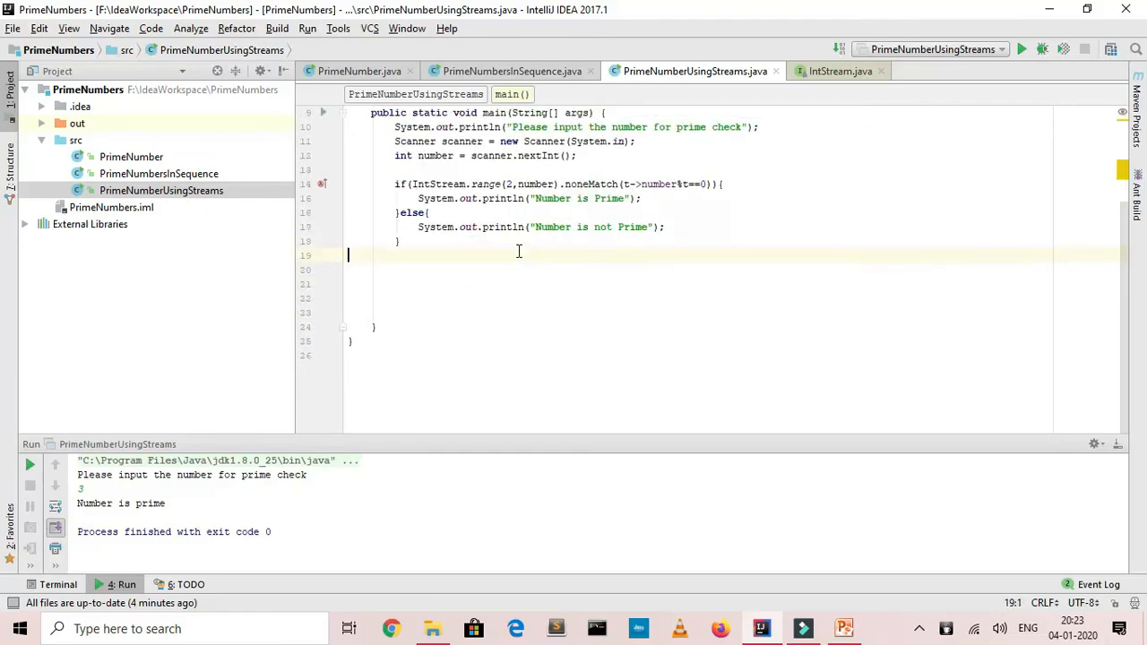
- Run PrimeNumberUsingStreams.main() again from the editor menu to test another number, then refocus the code
scroll("up", 3)
type("7")
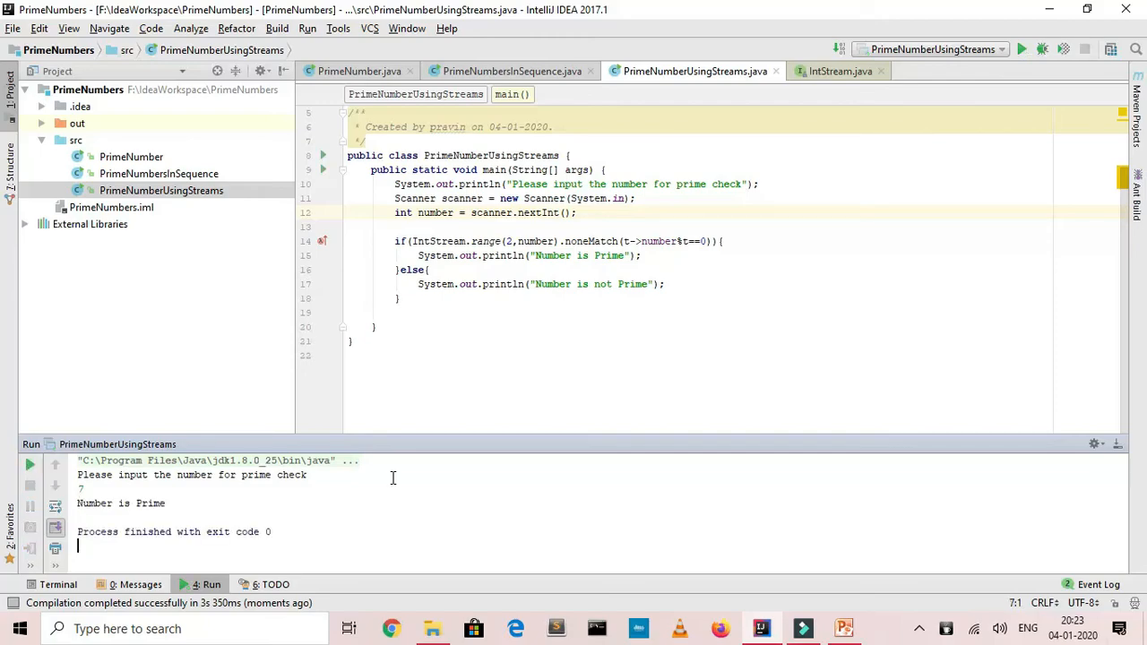
right_click(516, 349)
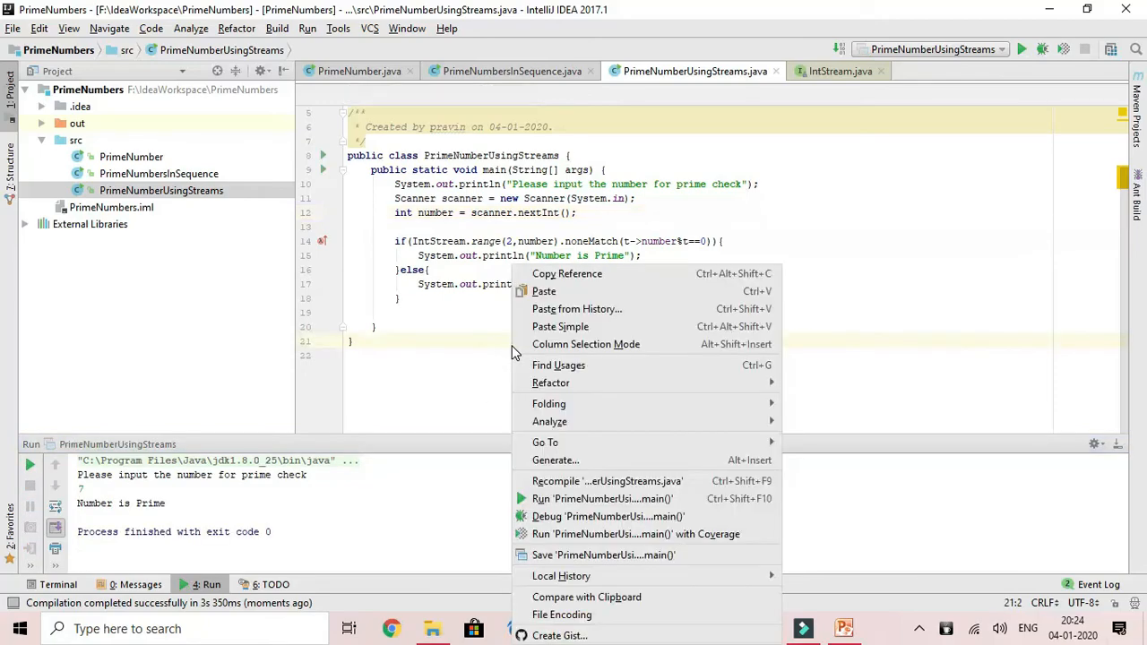
left_click(602, 498)
type("4")
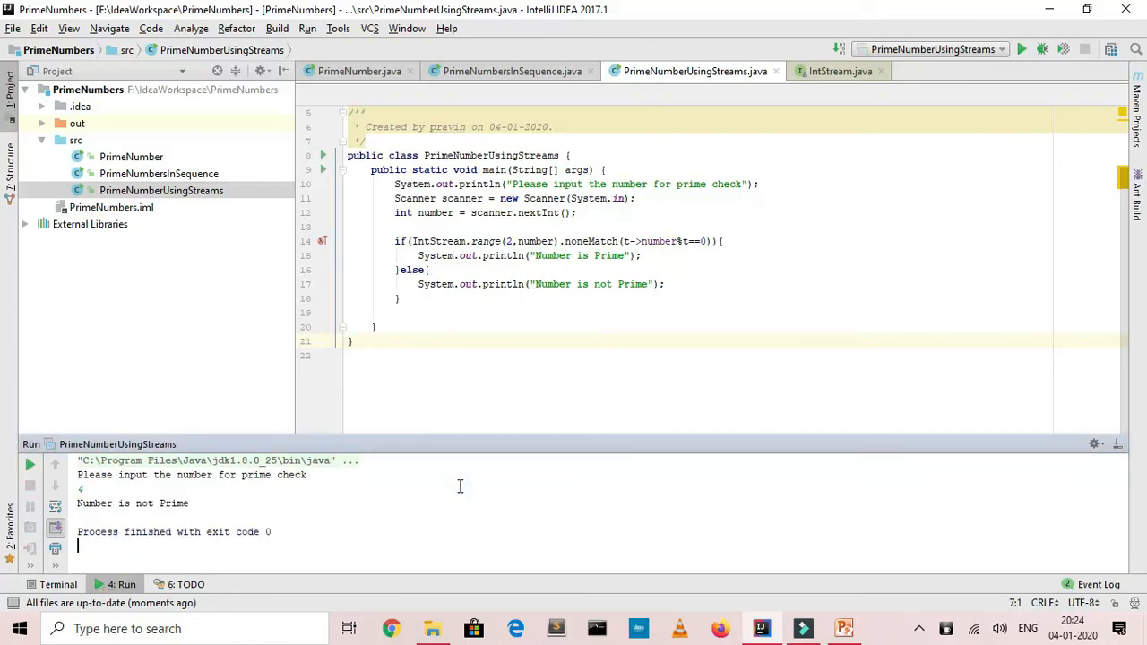
left_click(477, 304)
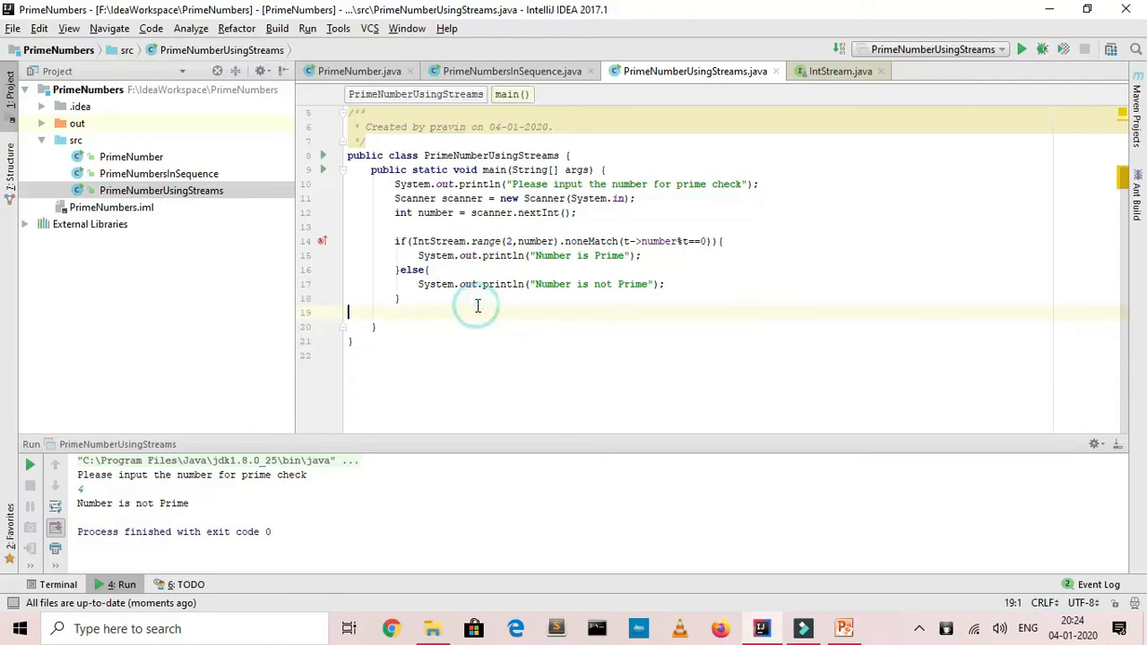